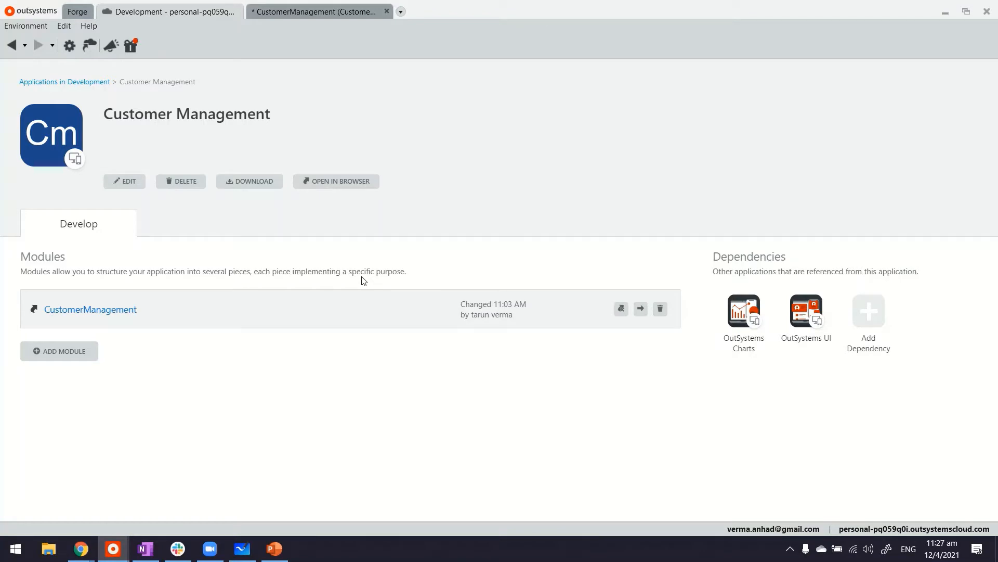
{"action": "mouse_move", "coordinate": [161, 124]}
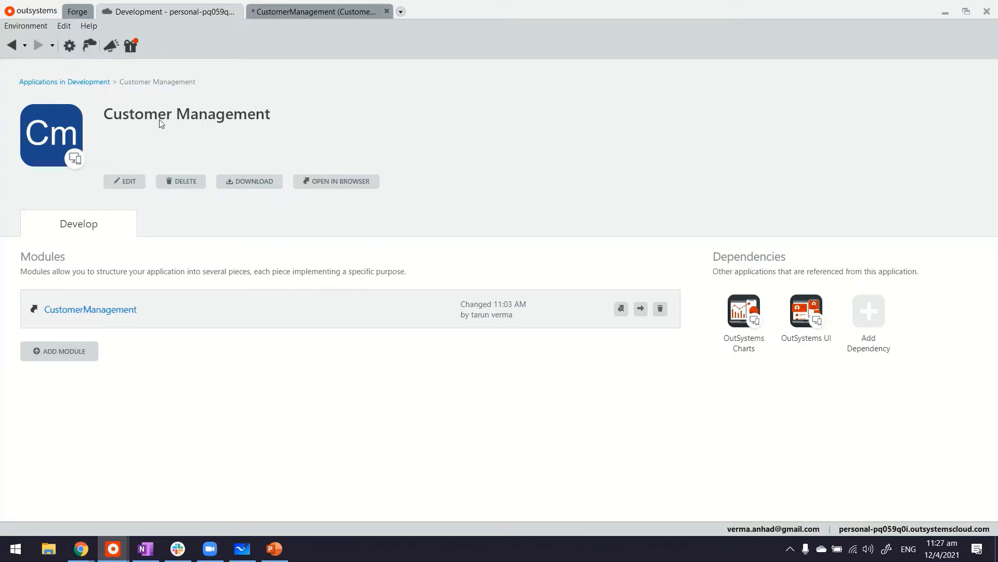
{"action": "mouse_move", "coordinate": [108, 322]}
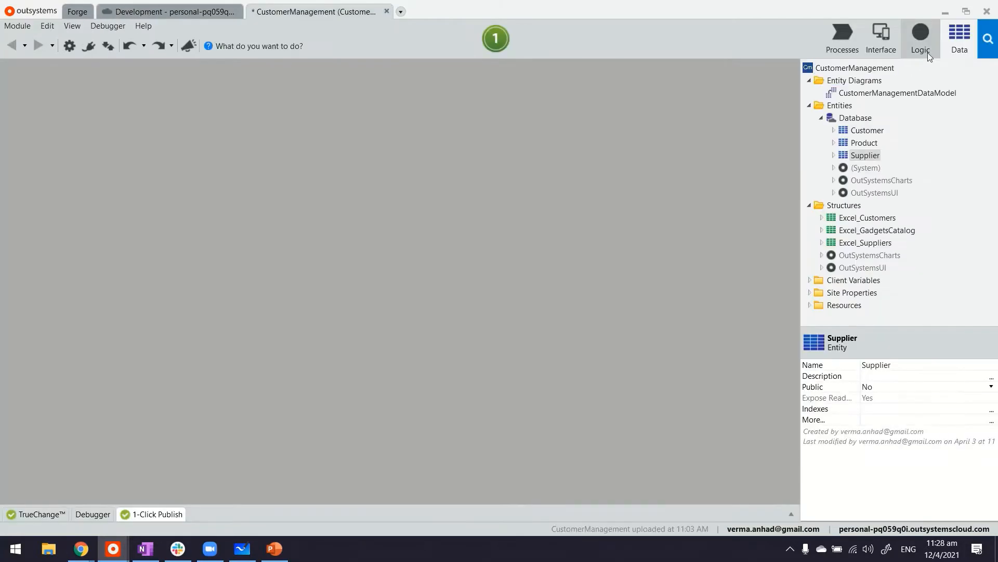
{"action": "mouse_move", "coordinate": [833, 159]}
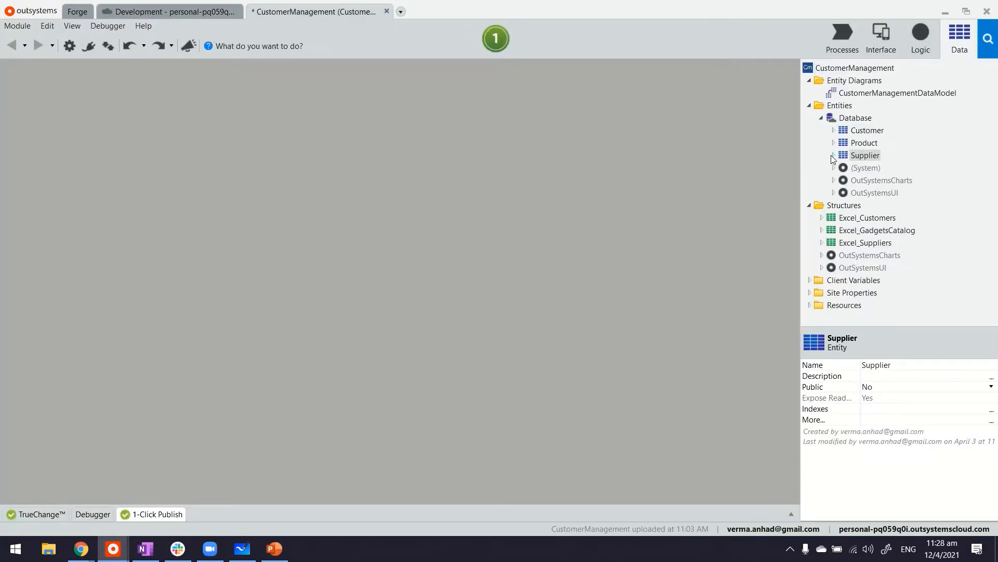
Expand and select the Supplier entity to review its attributes, then bring up the UI flows.
{"action": "left_click", "coordinate": [834, 155]}
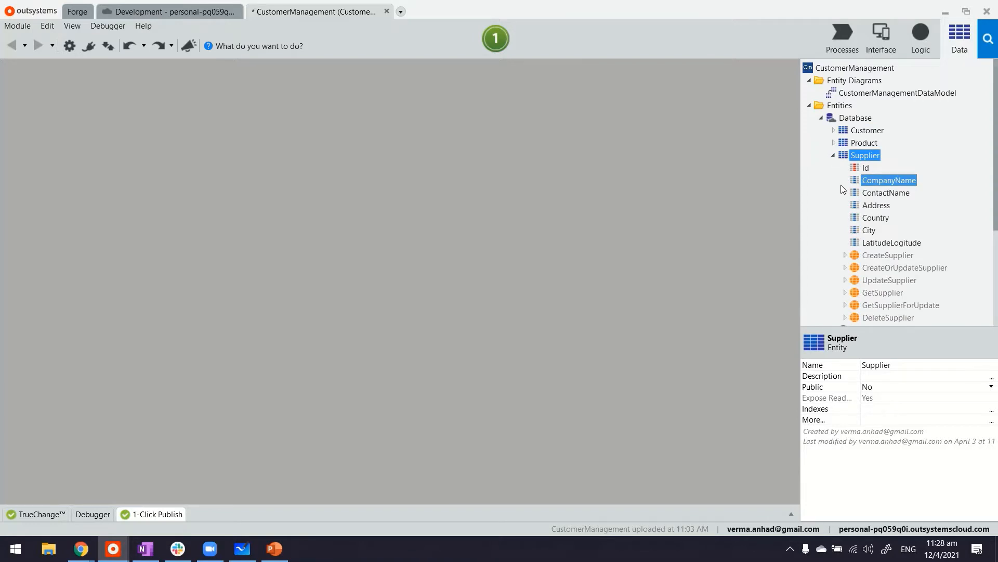
{"action": "left_click", "coordinate": [868, 155]}
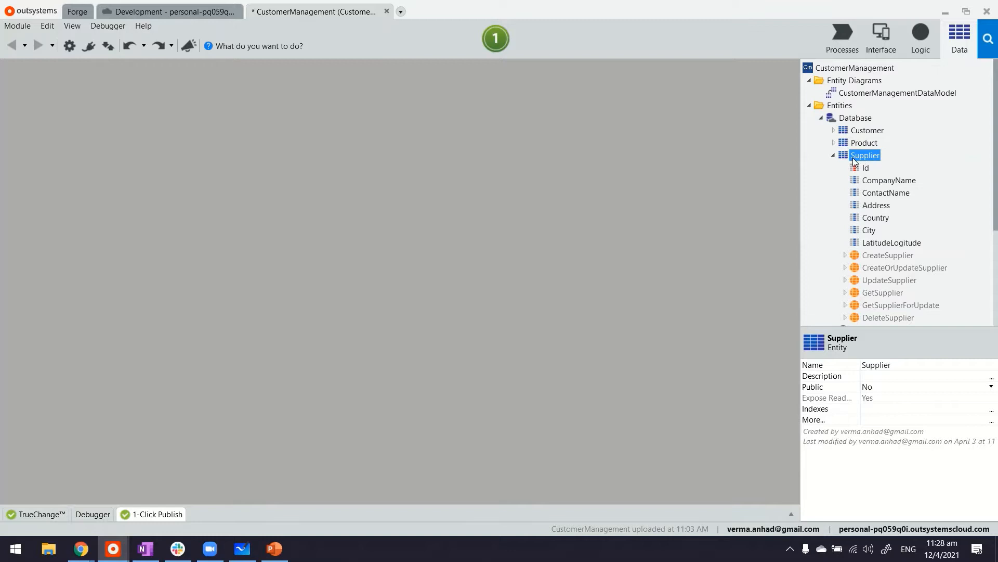
{"action": "left_click", "coordinate": [881, 37]}
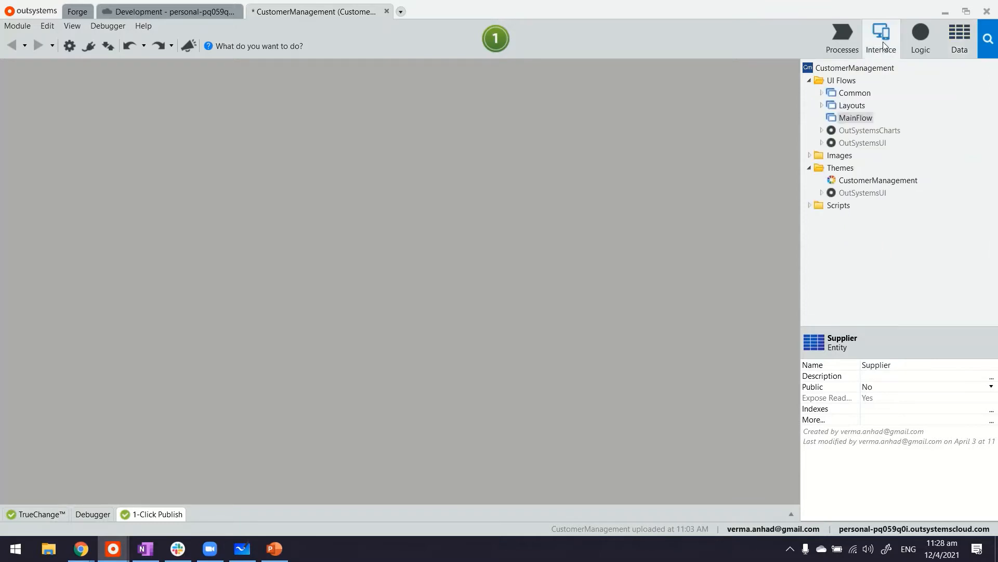
Add an empty screen named Suppliers to MainFlow and set its title to 'Suppliers'.
{"action": "left_click", "coordinate": [856, 118]}
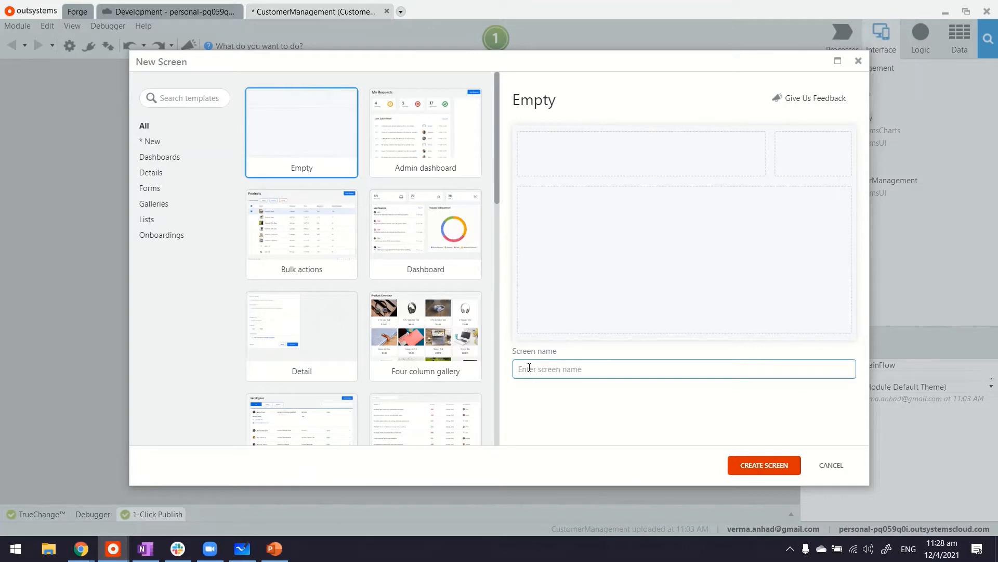
{"action": "type", "text": "Supplie"}
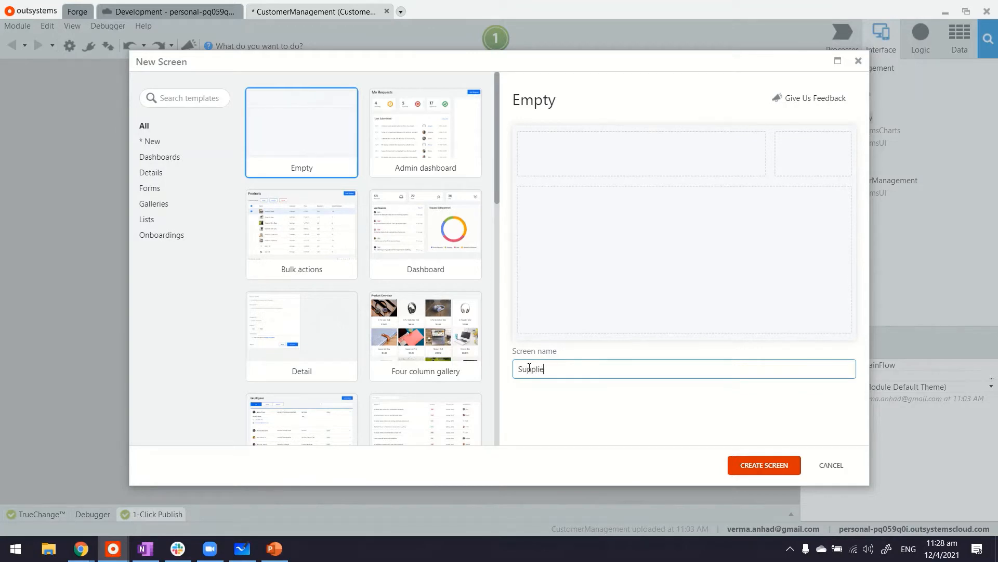
{"action": "left_click", "coordinate": [763, 465]}
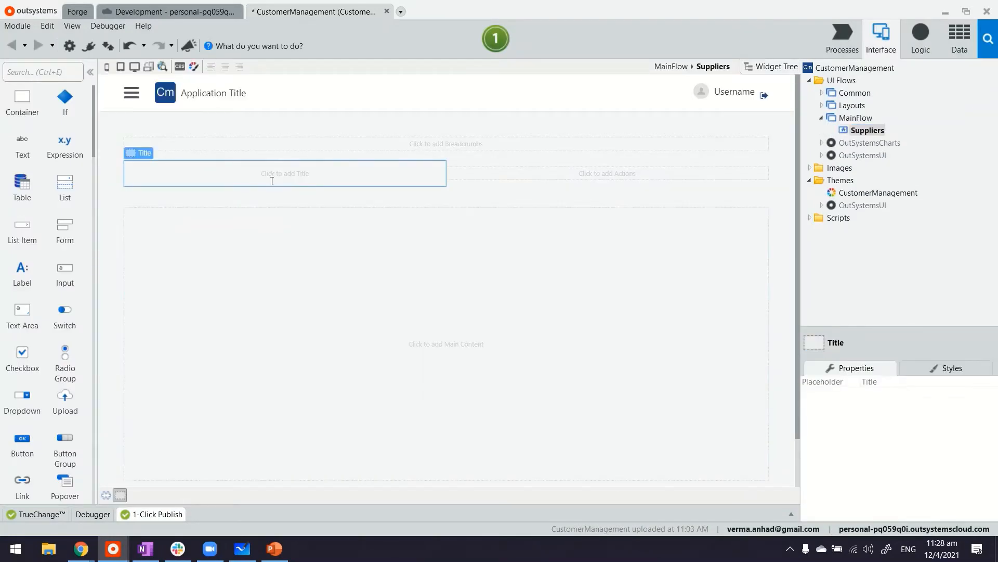
{"action": "type", "text": "Sup"}
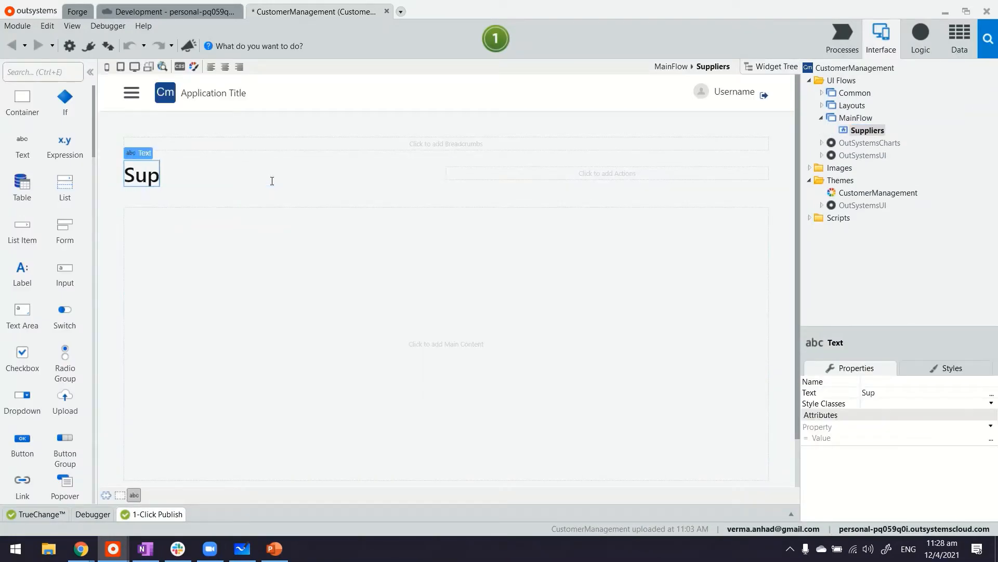
{"action": "type", "text": "plier"}
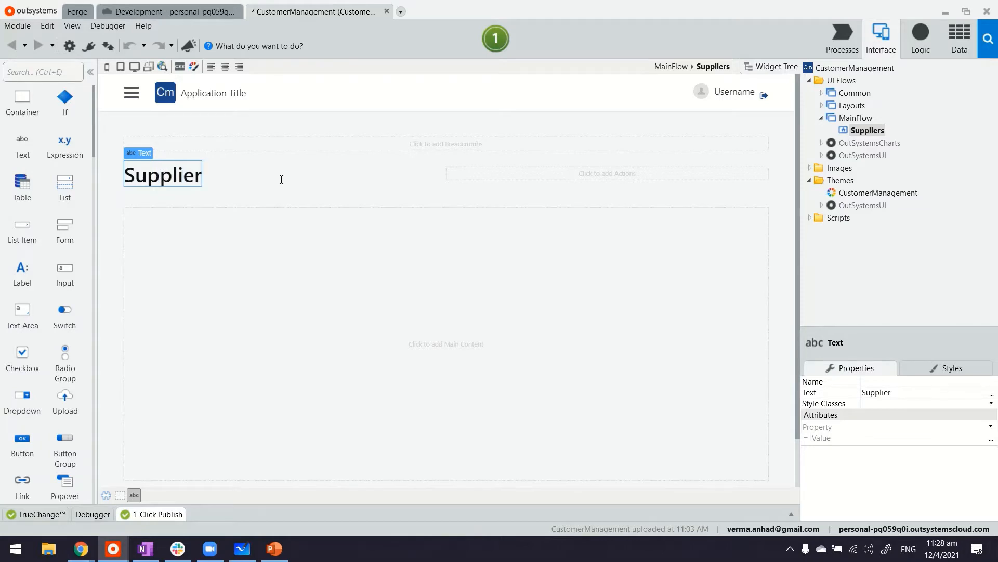
{"action": "left_click", "coordinate": [960, 38]}
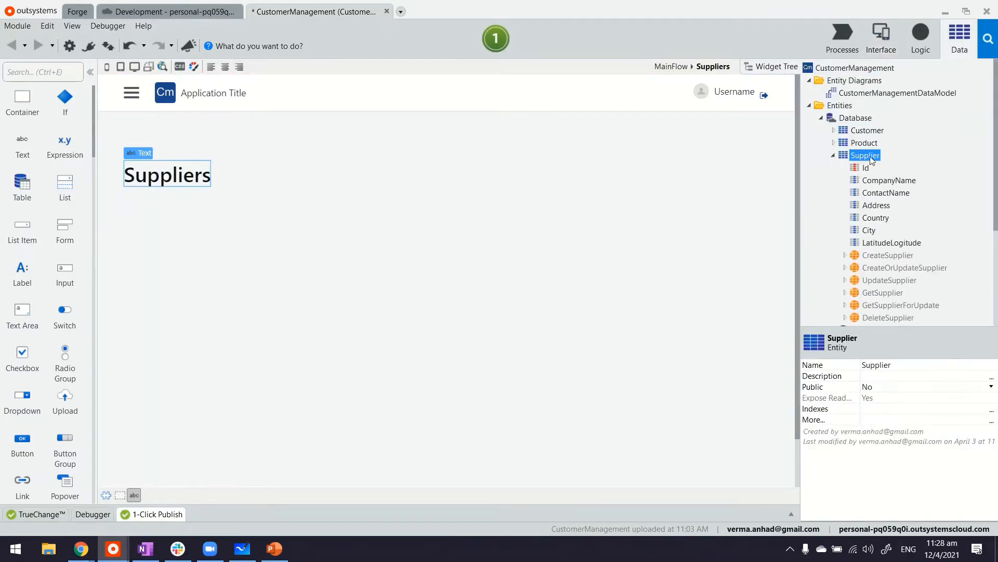
Drag the Supplier entity onto the Suppliers screen to generate the table, then right-click Company Name.
{"action": "left_click", "coordinate": [774, 66]}
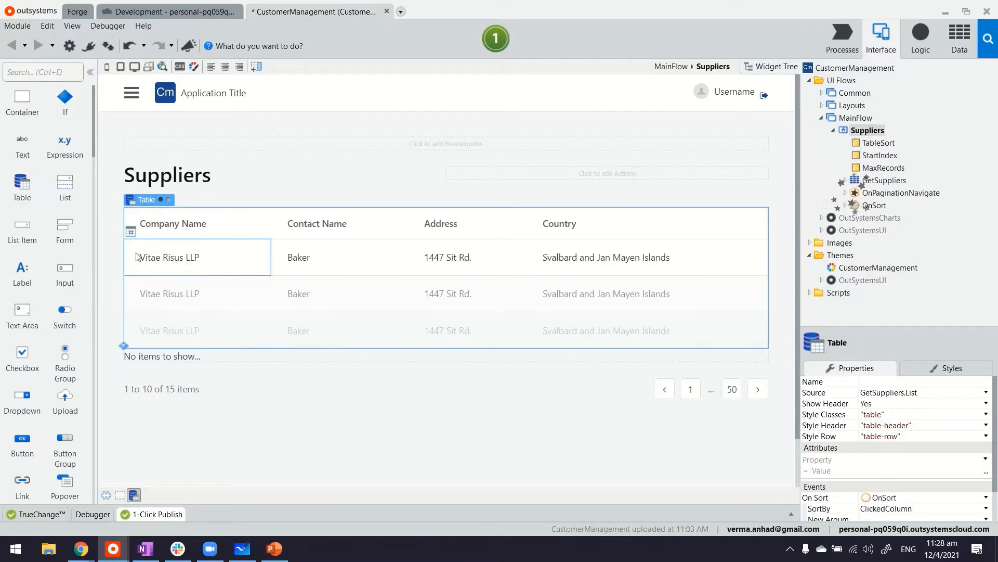
{"action": "left_click", "coordinate": [167, 257]}
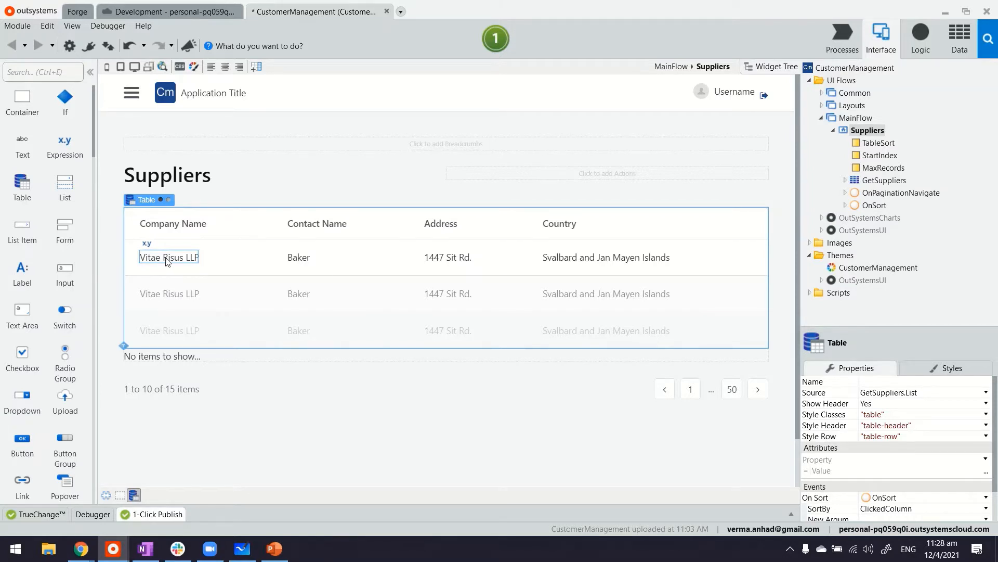
{"action": "right_click", "coordinate": [169, 256]}
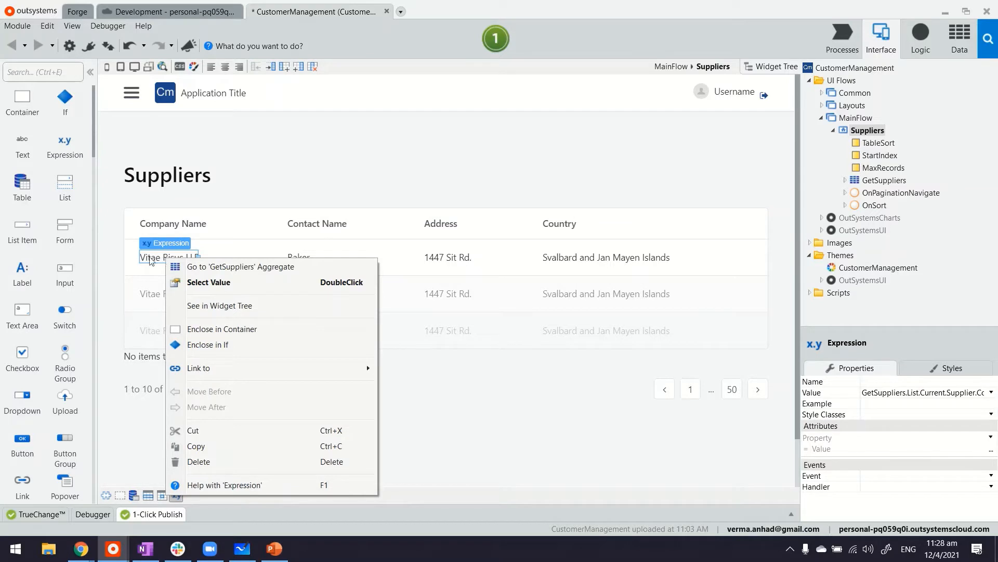
{"action": "mouse_move", "coordinate": [158, 261]}
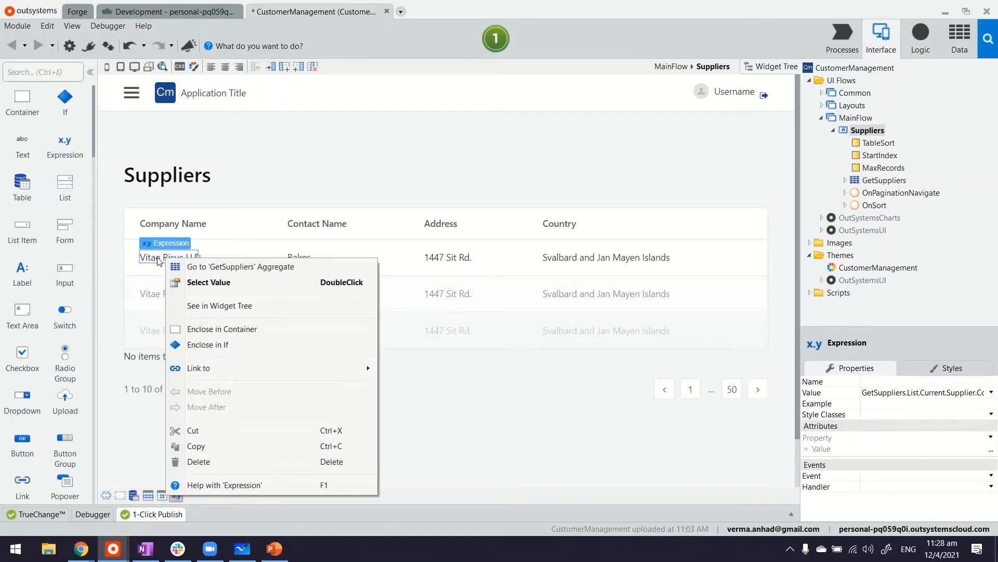
{"action": "mouse_move", "coordinate": [203, 372]}
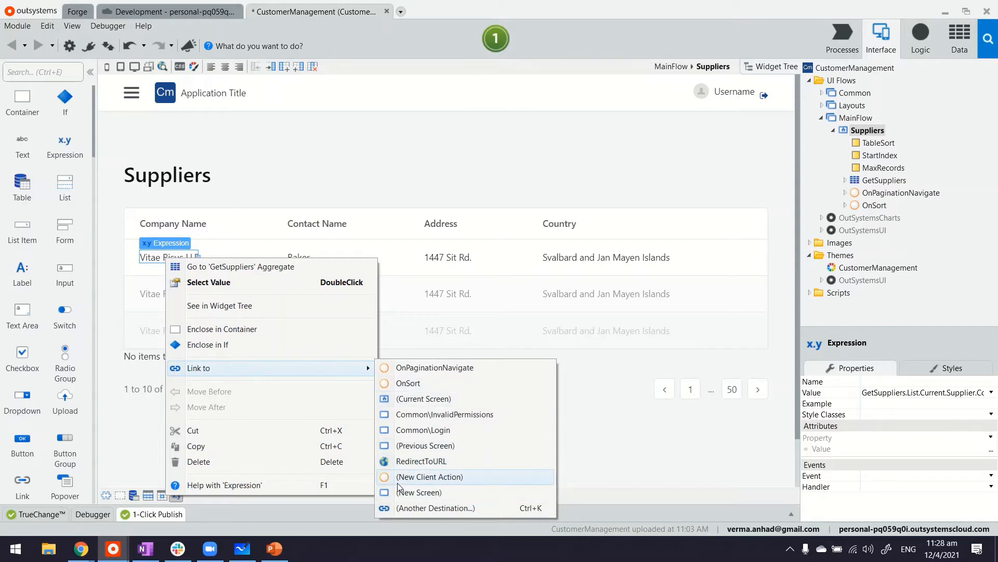
{"action": "mouse_move", "coordinate": [419, 491]}
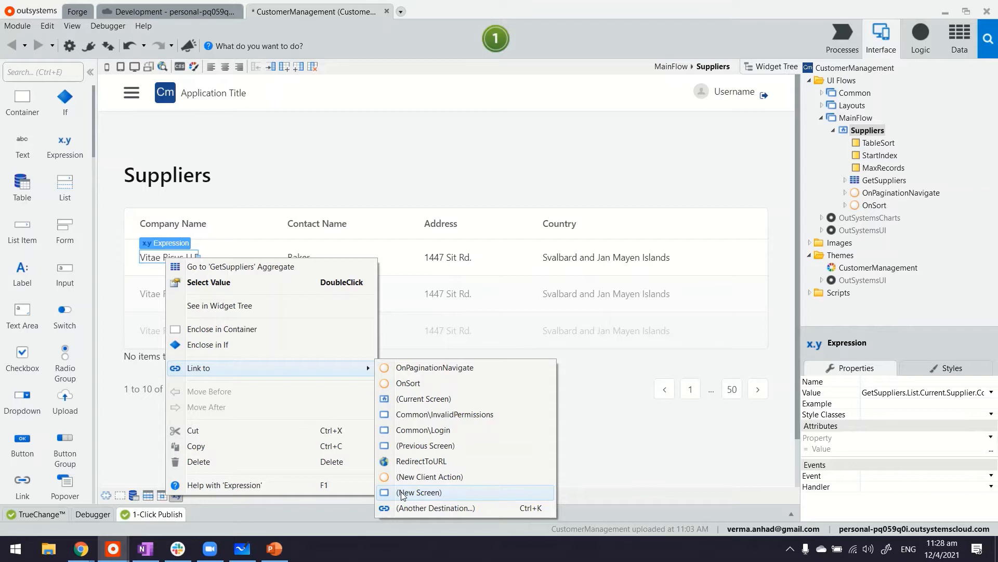
{"action": "mouse_move", "coordinate": [592, 169]}
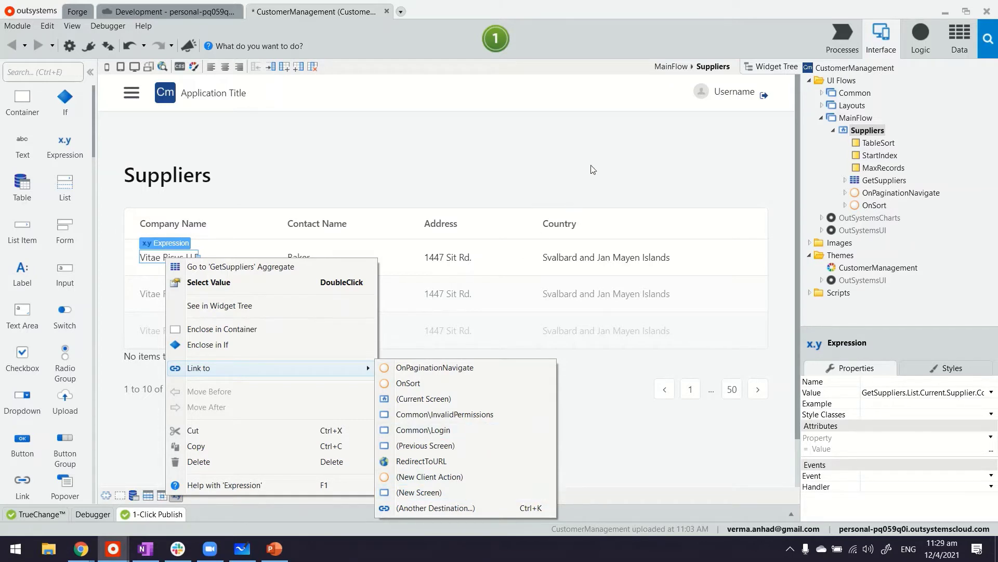
Add a new empty screen named Details to MainFlow.
{"action": "left_click", "coordinate": [592, 170]}
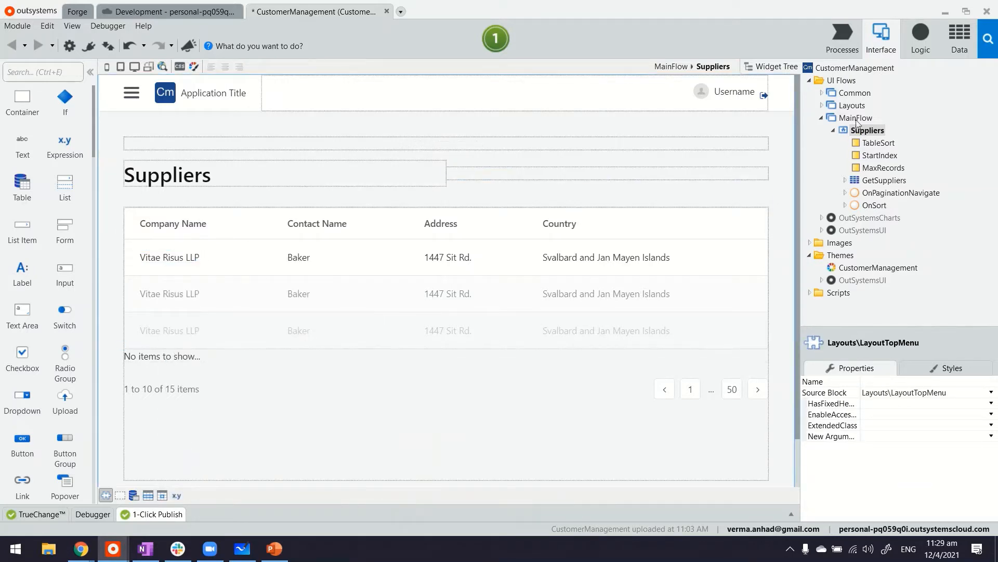
{"action": "right_click", "coordinate": [856, 119]}
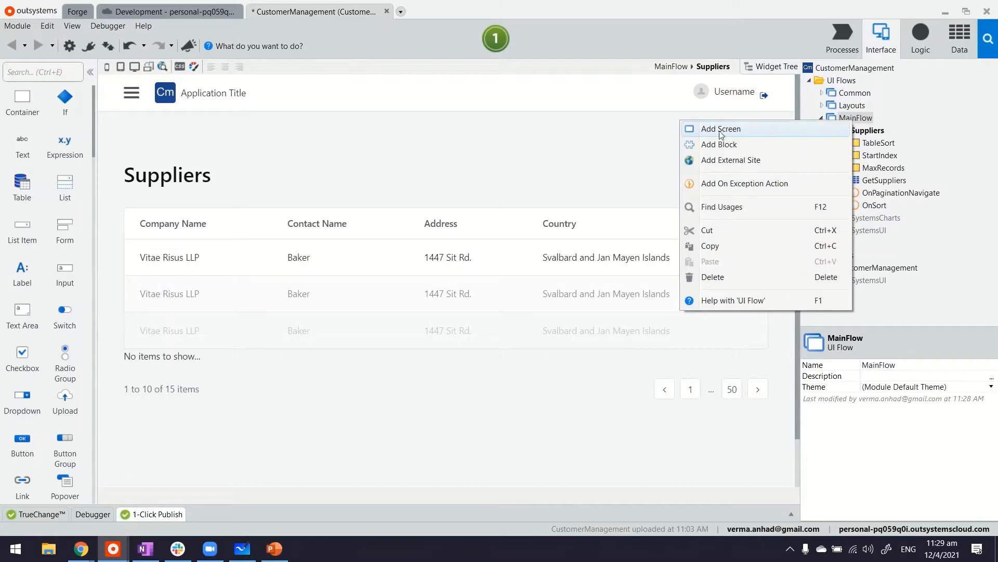
{"action": "left_click", "coordinate": [721, 128]}
{"action": "type", "text": "De"}
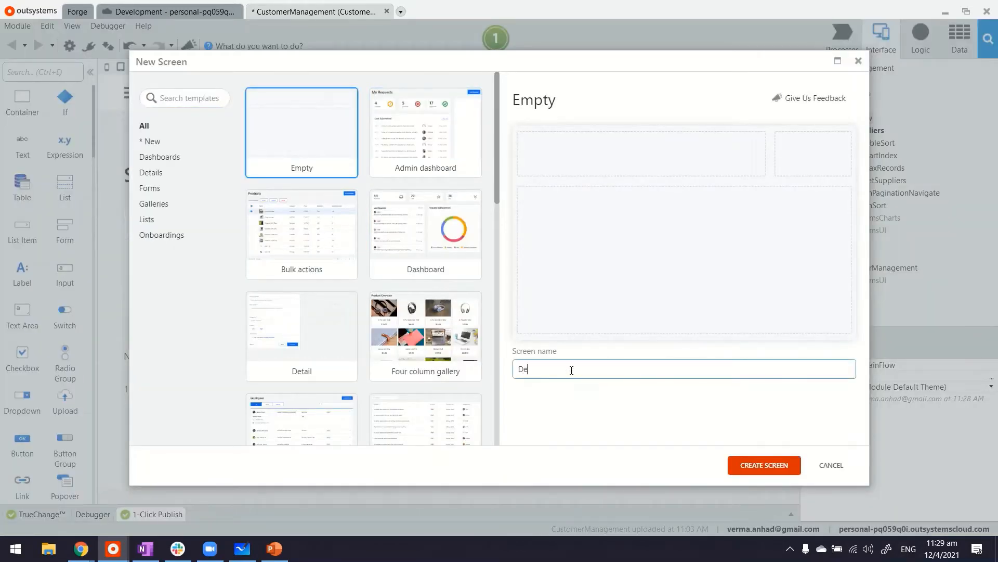
{"action": "type", "text": "tails"}
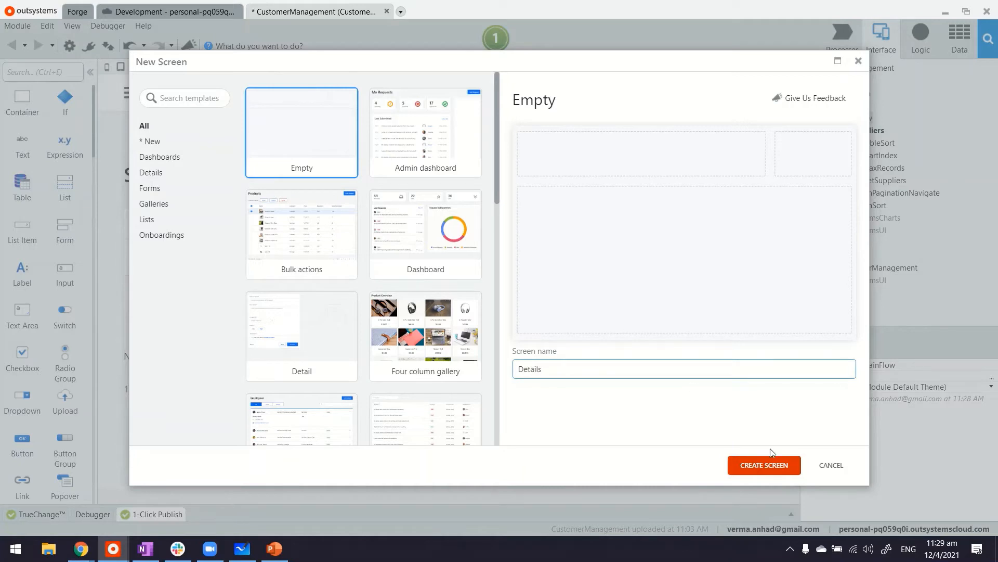
{"action": "left_click", "coordinate": [764, 465]}
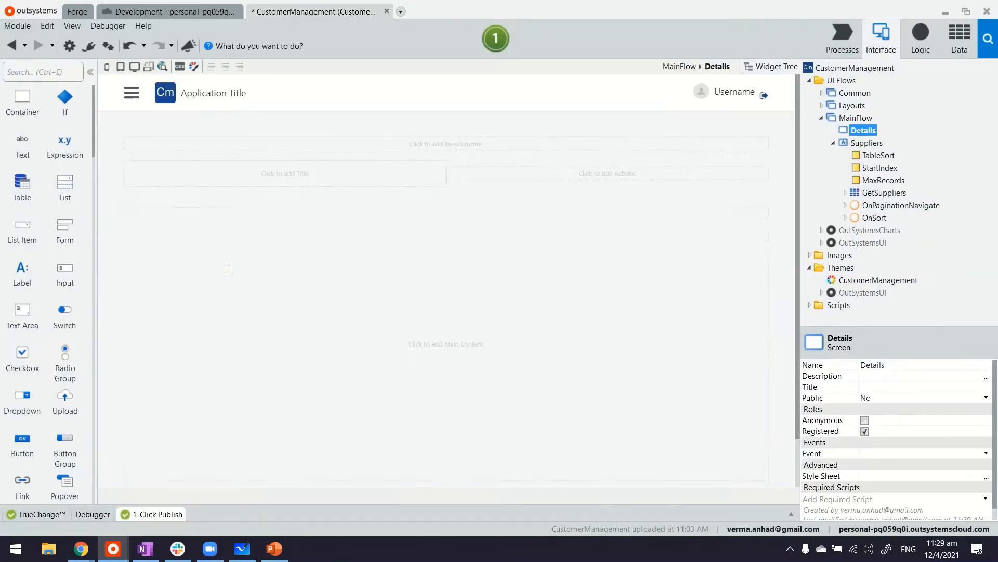
Change the Details screen title text to 'Supplier #'.
{"action": "left_click", "coordinate": [284, 173]}
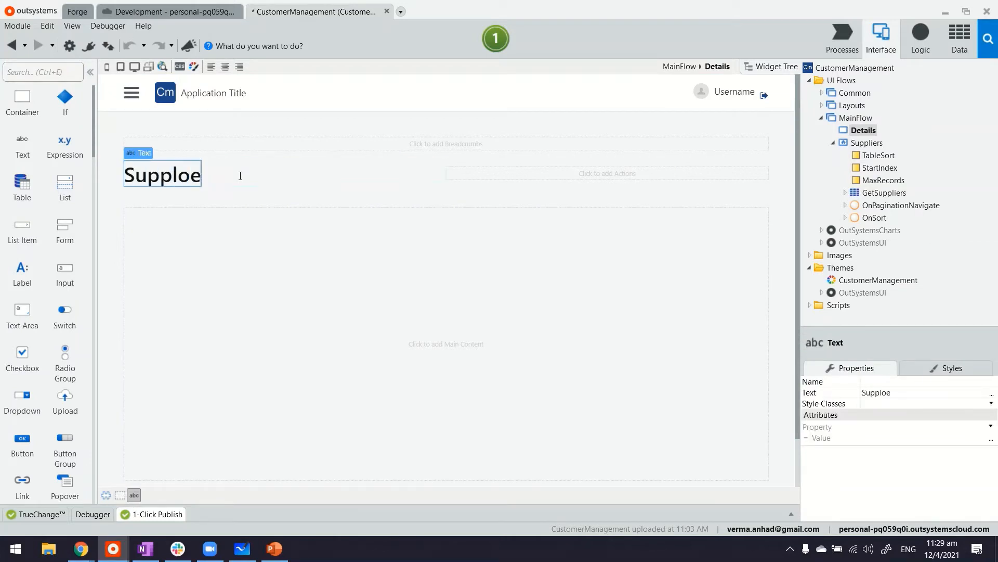
{"action": "type", "text": "Supplier"}
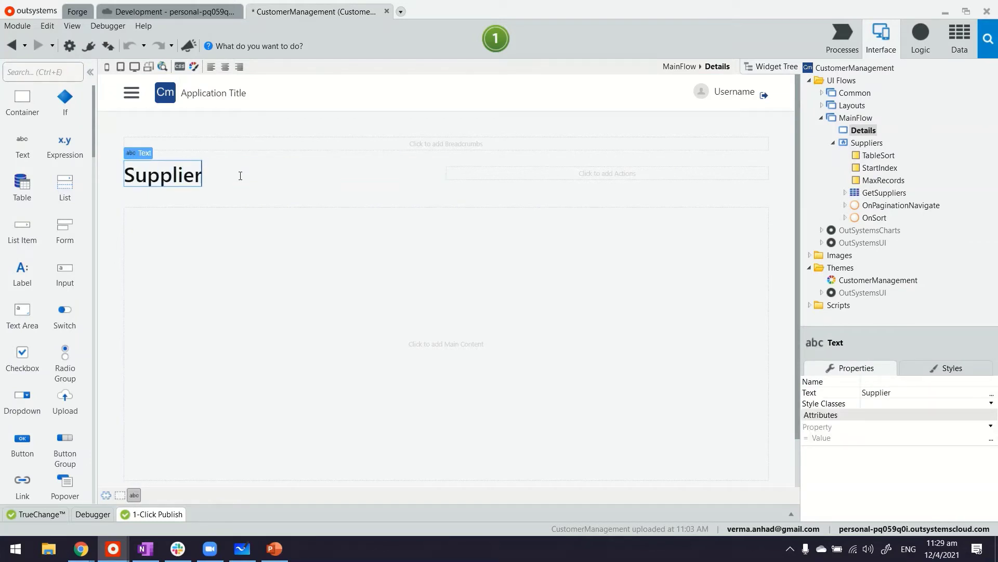
{"action": "type", "text": "#"}
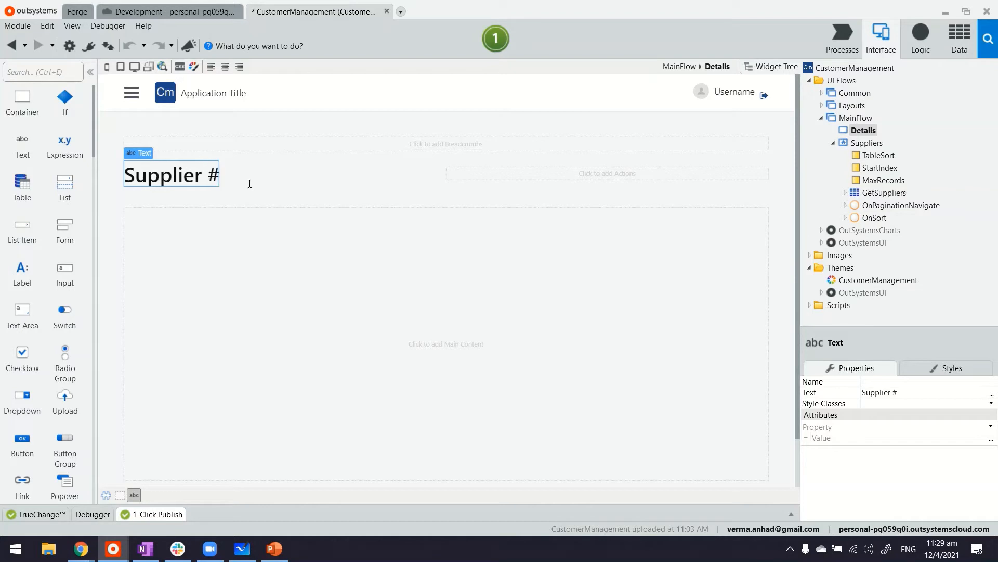
{"action": "left_click", "coordinate": [446, 344]}
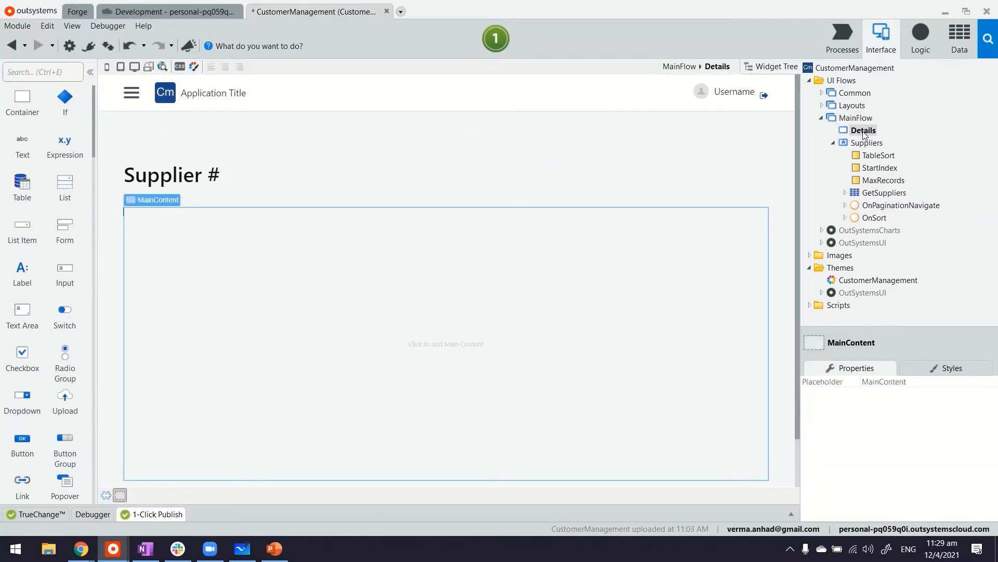
Add a mandatory SupplierID input parameter of type Supplier Identifier to Details.
{"action": "right_click", "coordinate": [863, 130]}
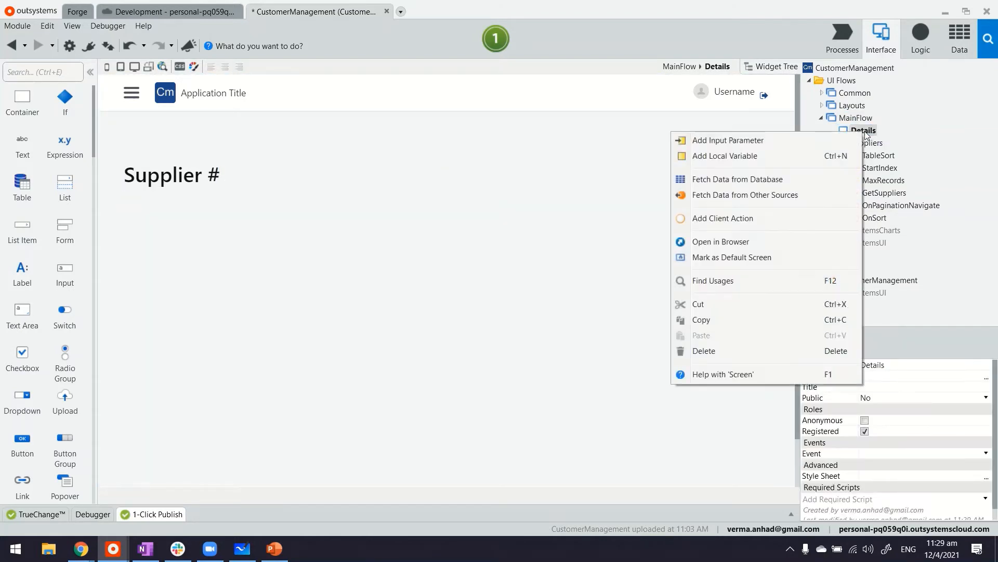
{"action": "mouse_move", "coordinate": [728, 140]}
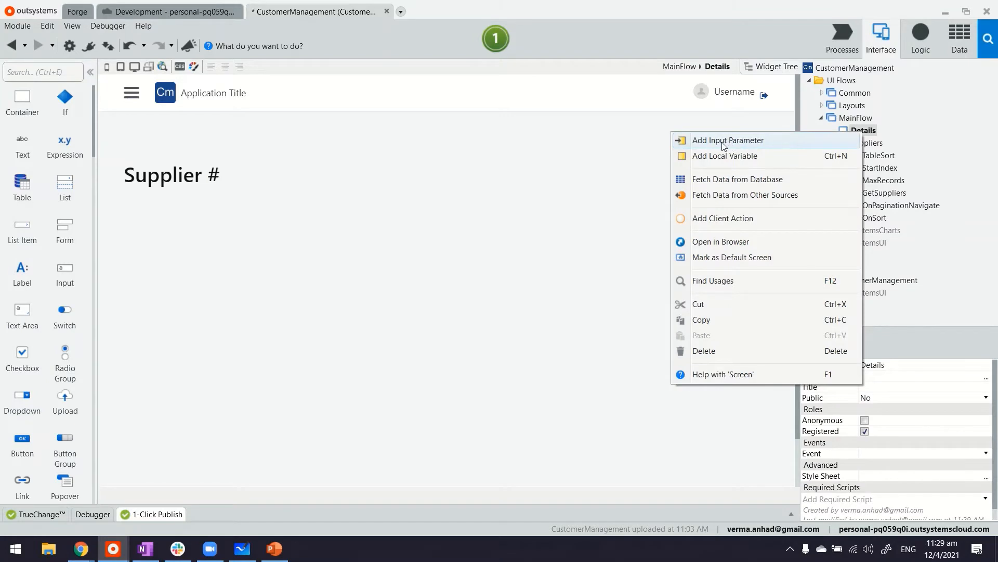
{"action": "left_click", "coordinate": [728, 140]}
{"action": "type", "text": "SupplierID"}
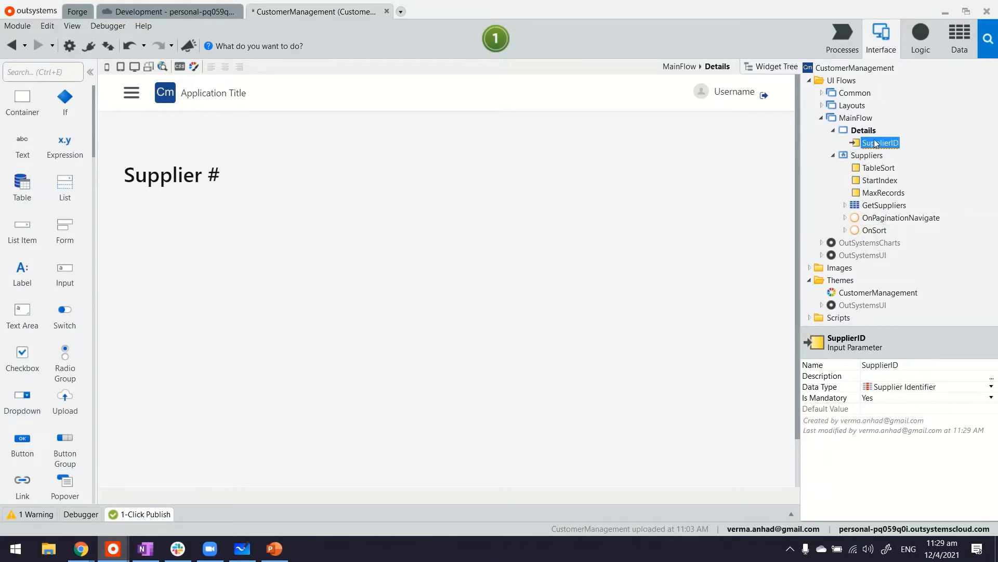
{"action": "right_click", "coordinate": [863, 130]}
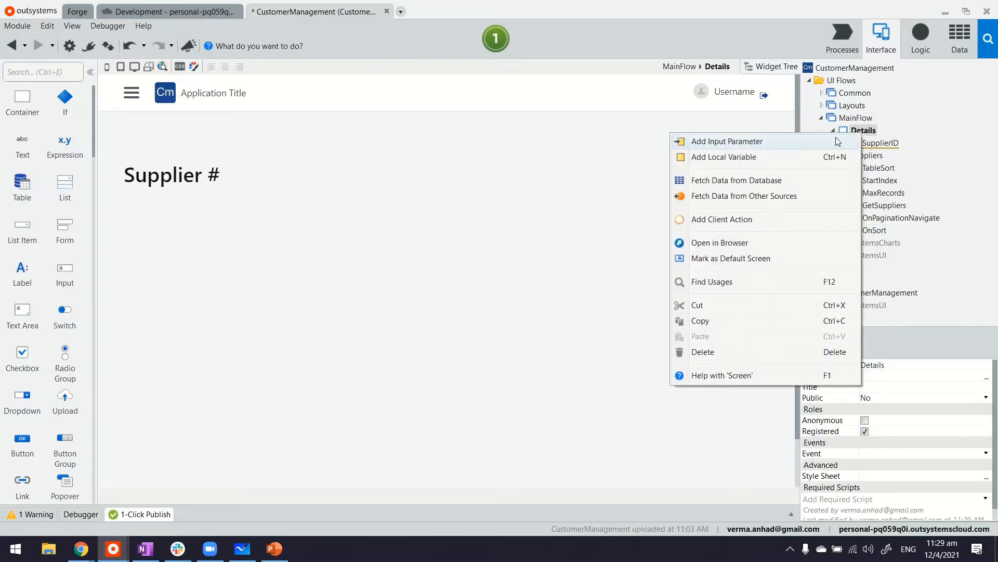
Add a database fetch aggregate to Details and source it from the Supplier entity.
{"action": "left_click", "coordinate": [737, 181]}
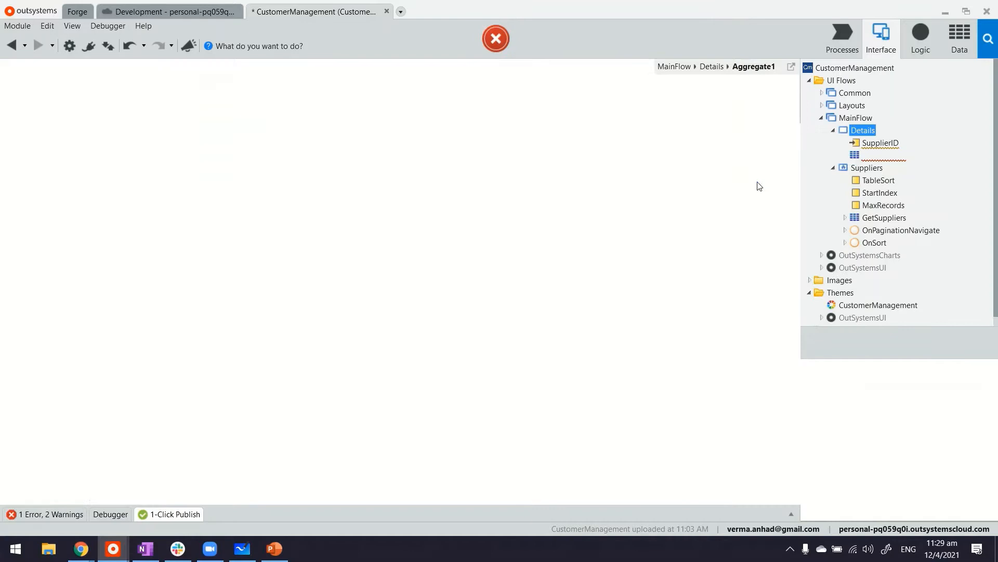
{"action": "left_click", "coordinate": [883, 155]}
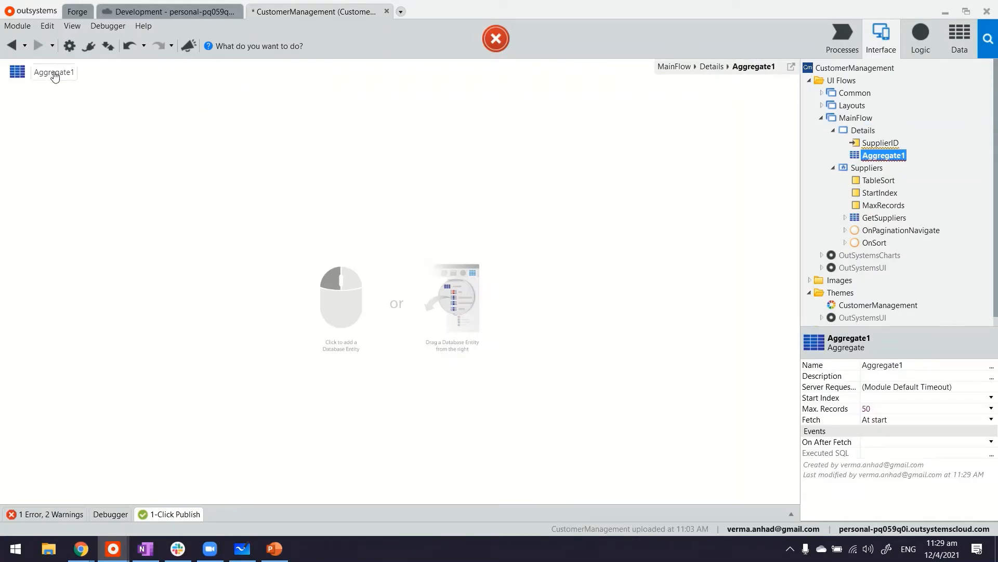
{"action": "left_click", "coordinate": [959, 38]}
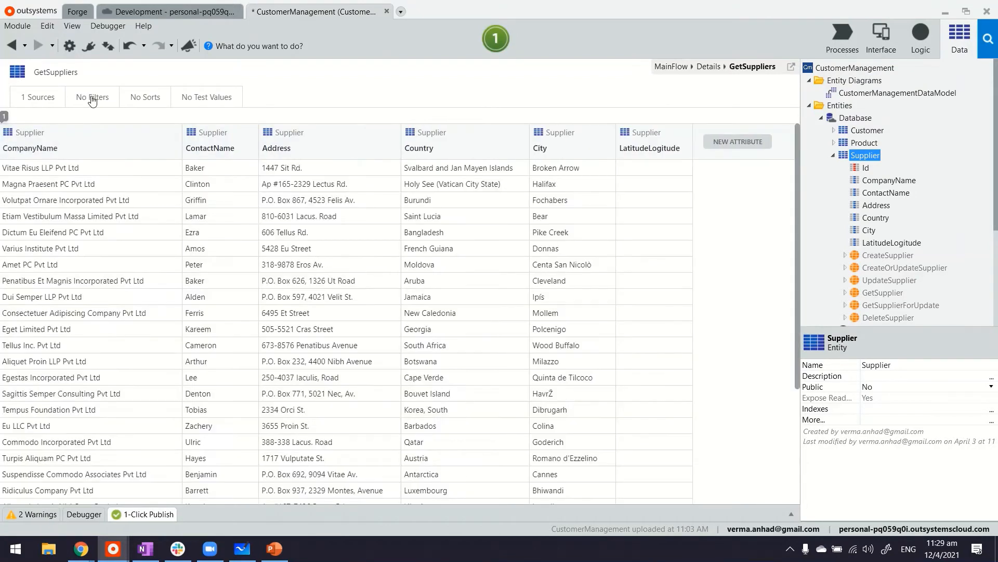
Filter the GetSupplierById aggregate with the condition Supplier.Id = SupplierID.
{"action": "left_click", "coordinate": [91, 97]}
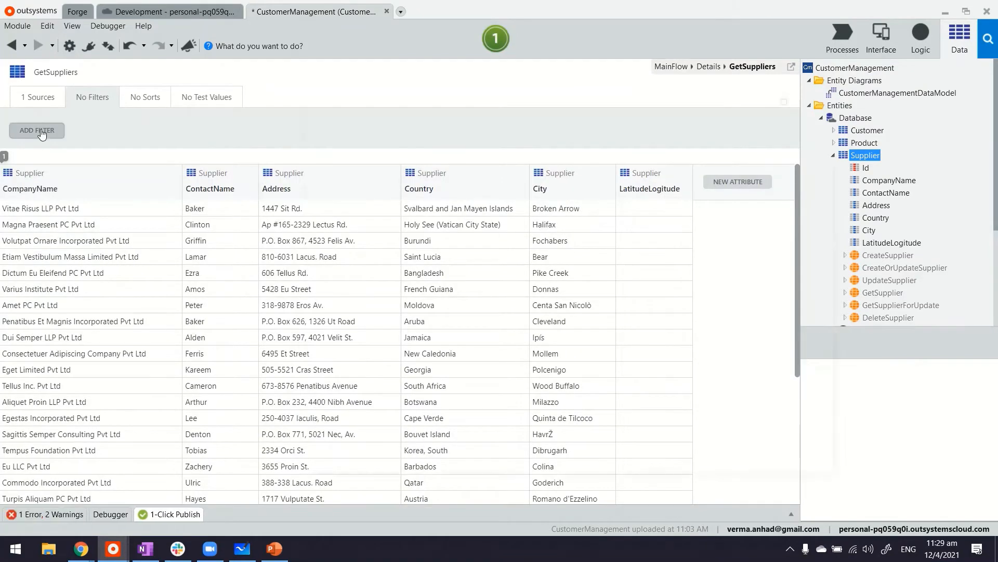
{"action": "left_click", "coordinate": [36, 130]}
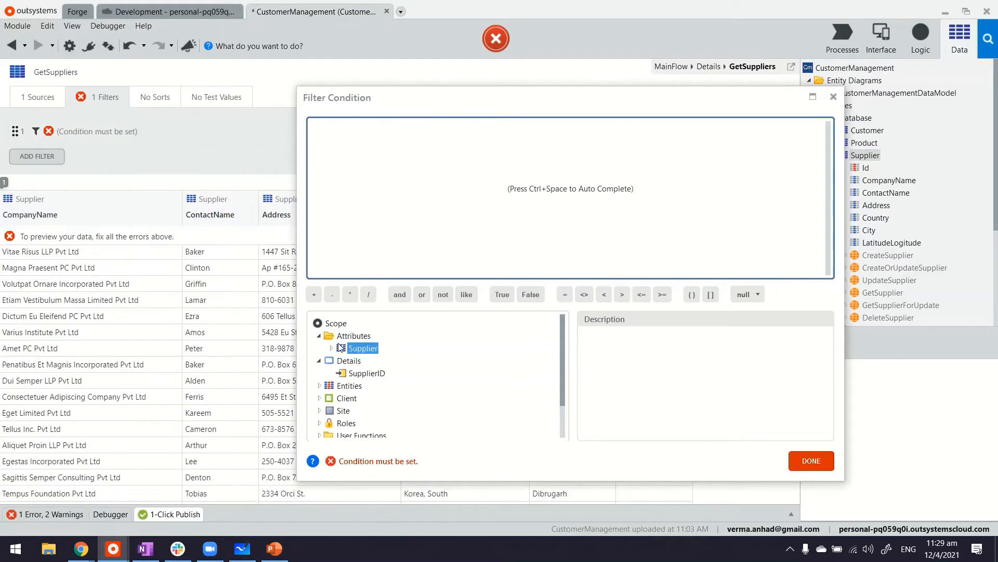
{"action": "double_click", "coordinate": [363, 360]}
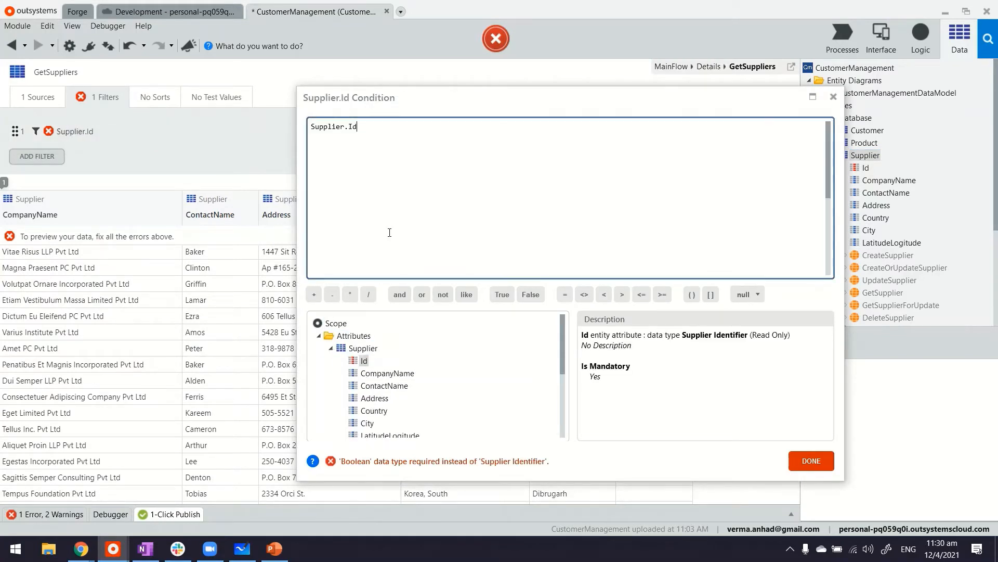
{"action": "left_click", "coordinate": [565, 293]}
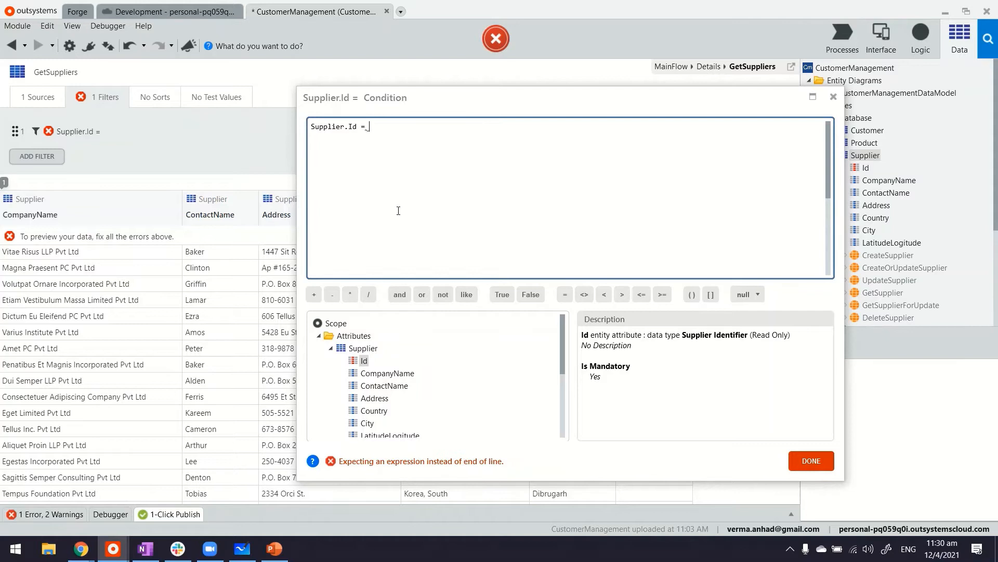
{"action": "left_click", "coordinate": [362, 348]}
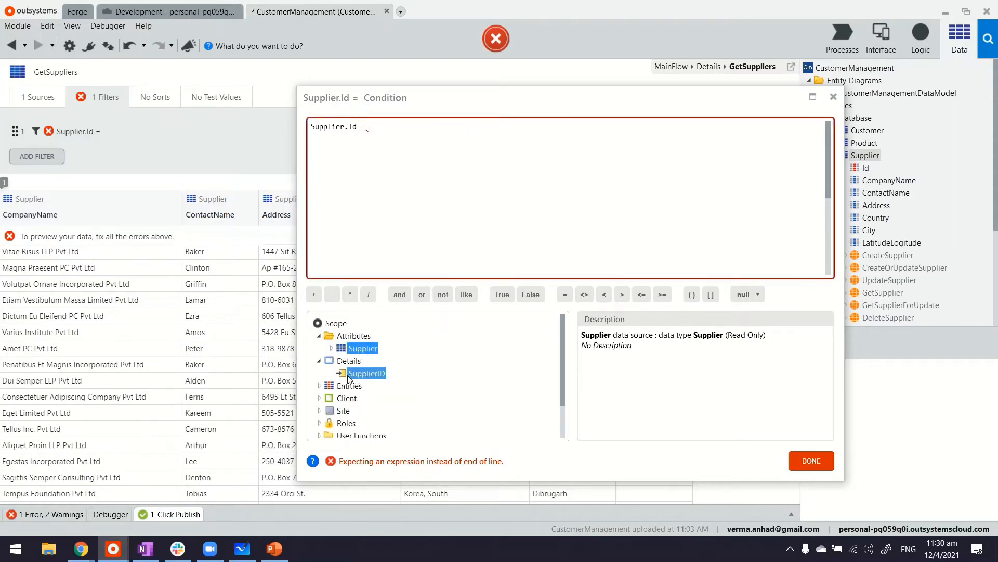
{"action": "double_click", "coordinate": [366, 372]}
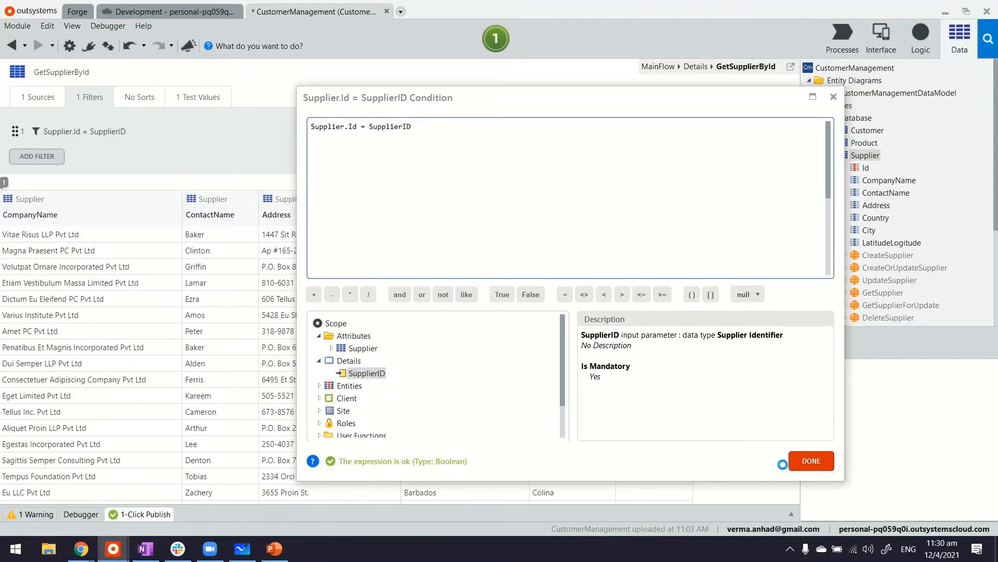
{"action": "left_click", "coordinate": [811, 461]}
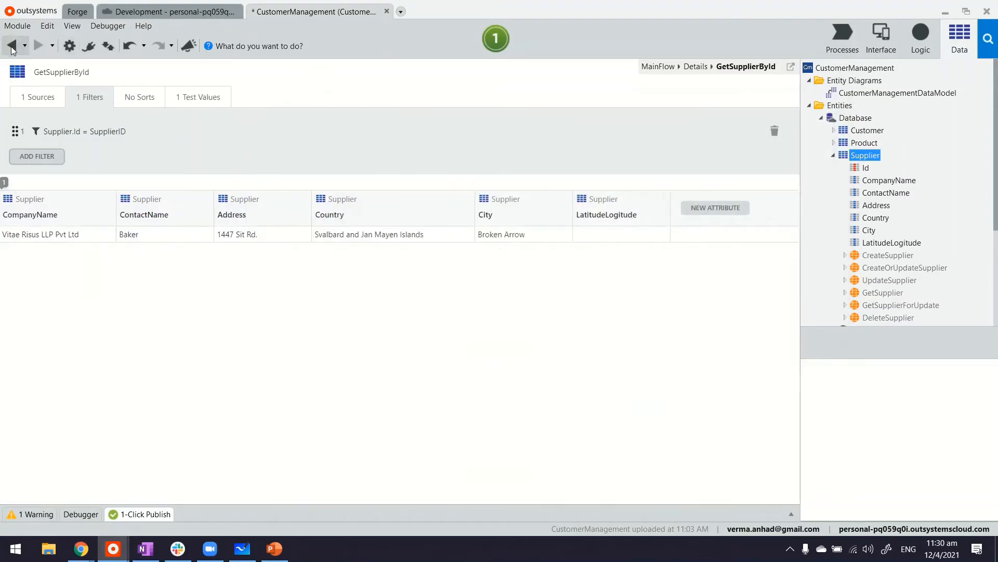
Place SupplierID as an expression beside the 'Supplier #' title.
{"action": "left_click", "coordinate": [880, 38]}
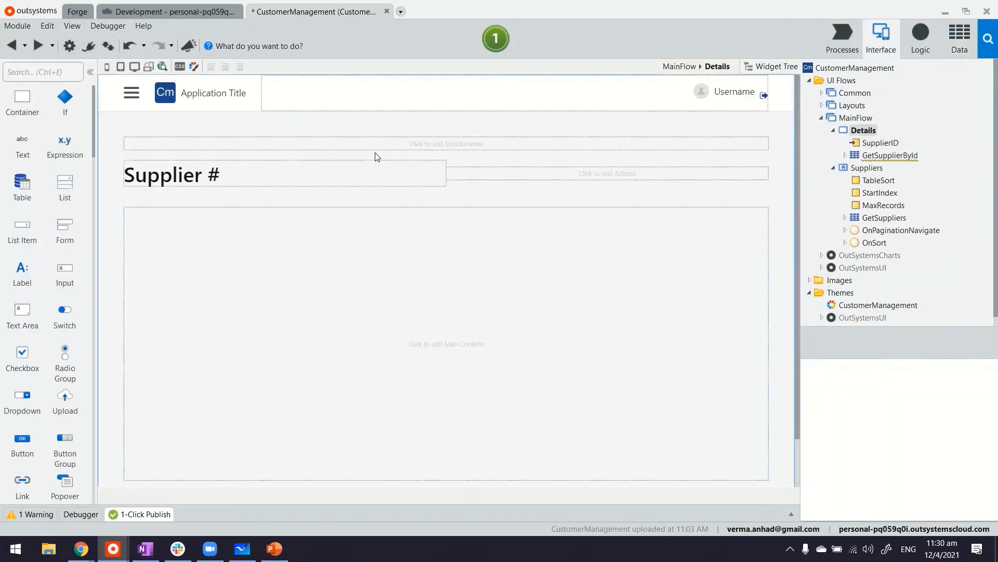
{"action": "left_click", "coordinate": [882, 143]}
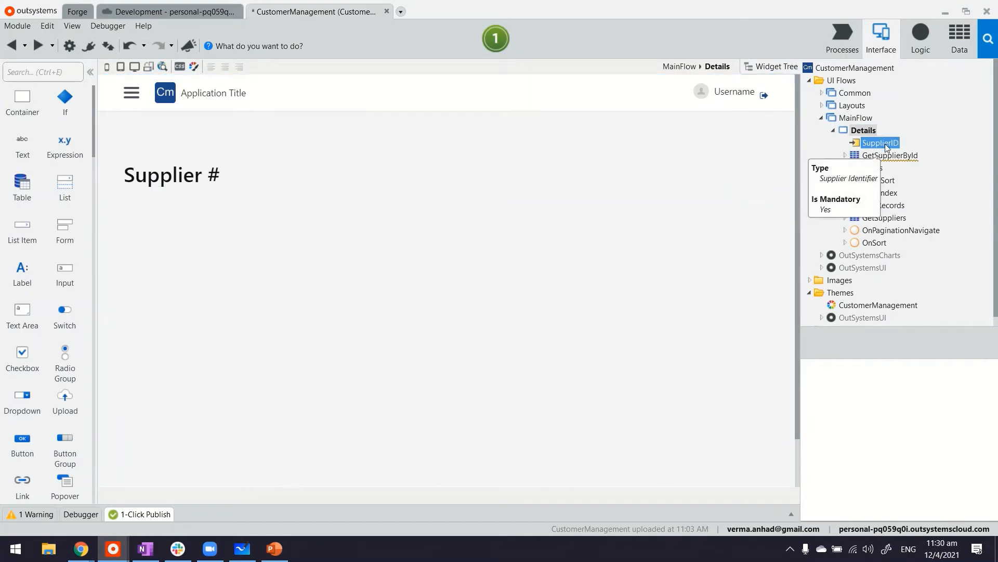
{"action": "left_click", "coordinate": [880, 142]}
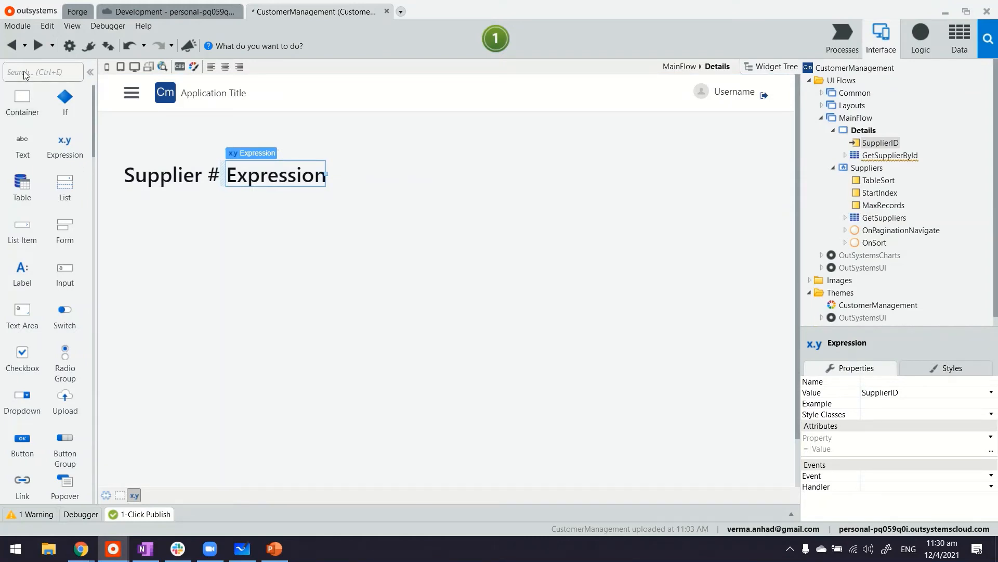
Generate a supplier Form in MainContent from GetSupplierById.
{"action": "type", "text": "form"}
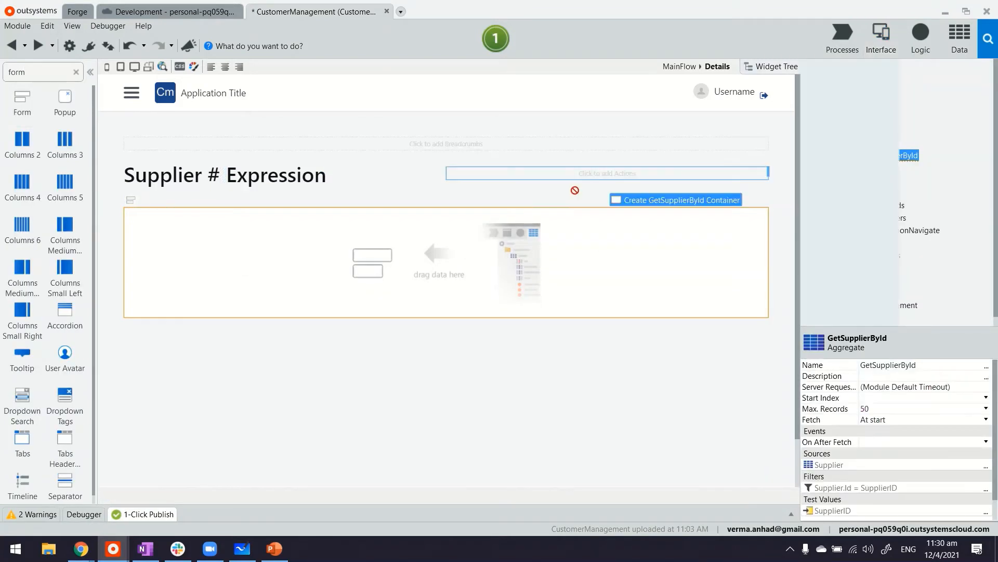
{"action": "left_click", "coordinate": [775, 66]}
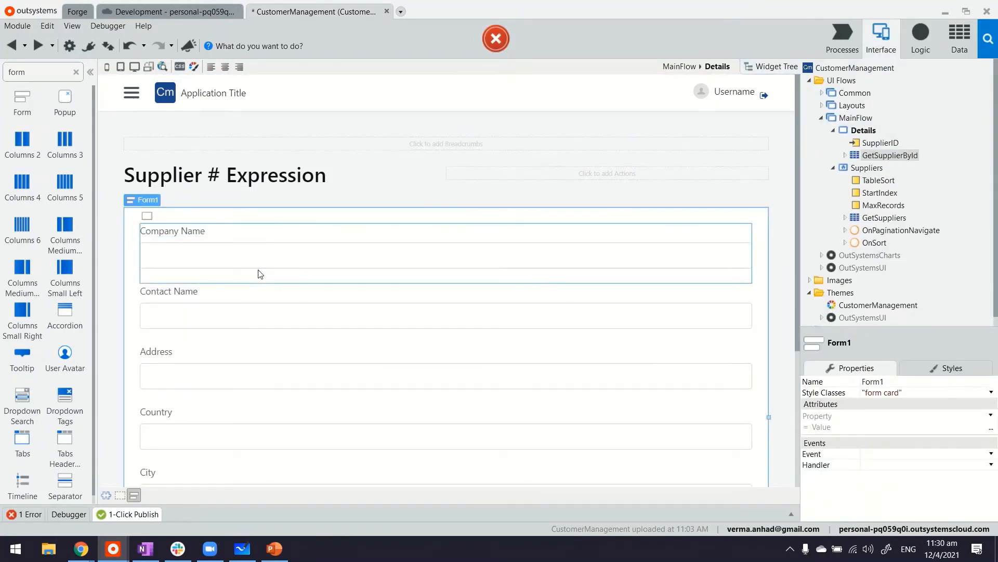
{"action": "scroll", "scroll_direction": "down", "scroll_amount": 3}
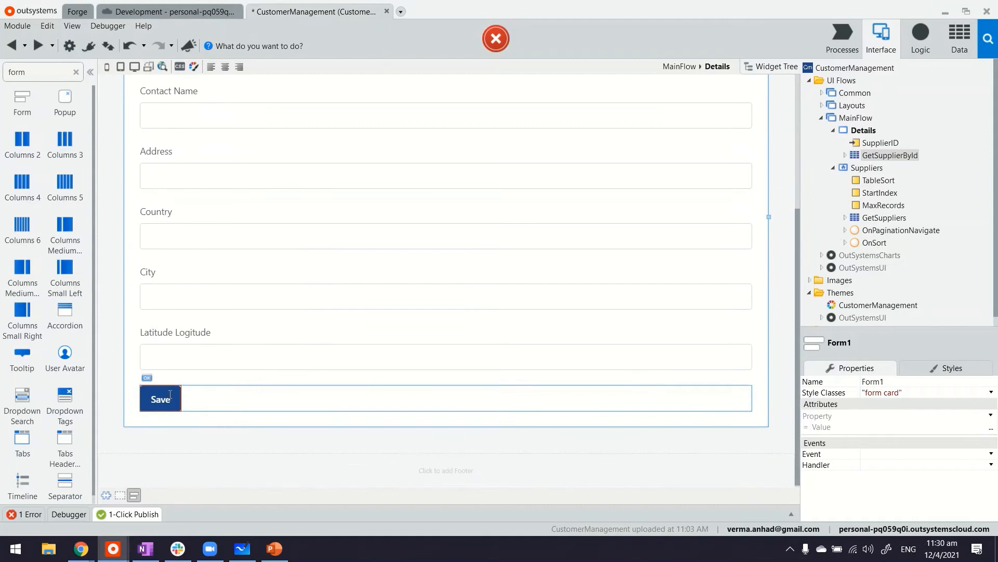
Review the form's SaveOnClick logic and the SupplierID parameter, then reopen the Suppliers screen.
{"action": "double_click", "coordinate": [159, 398]}
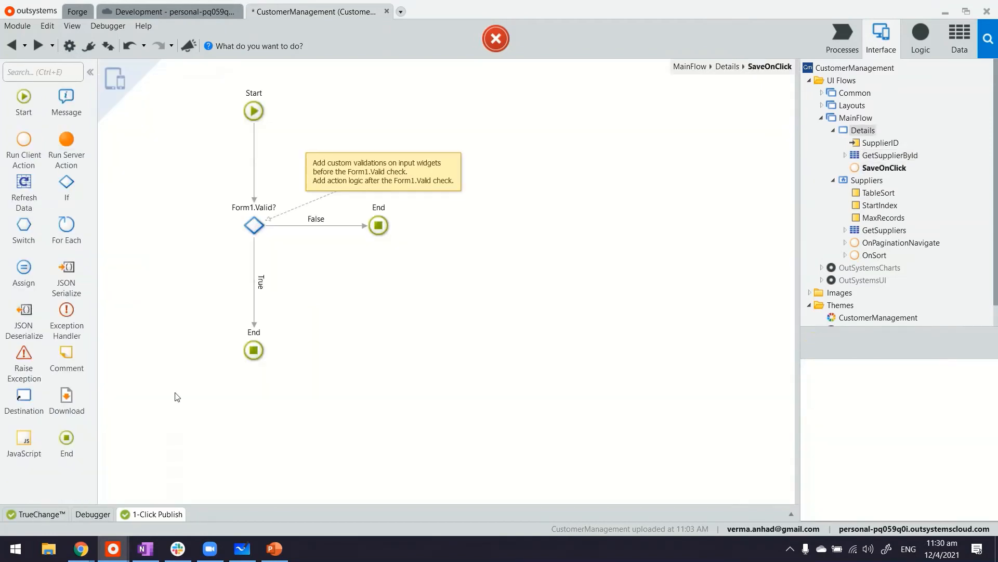
{"action": "left_click", "coordinate": [884, 168]}
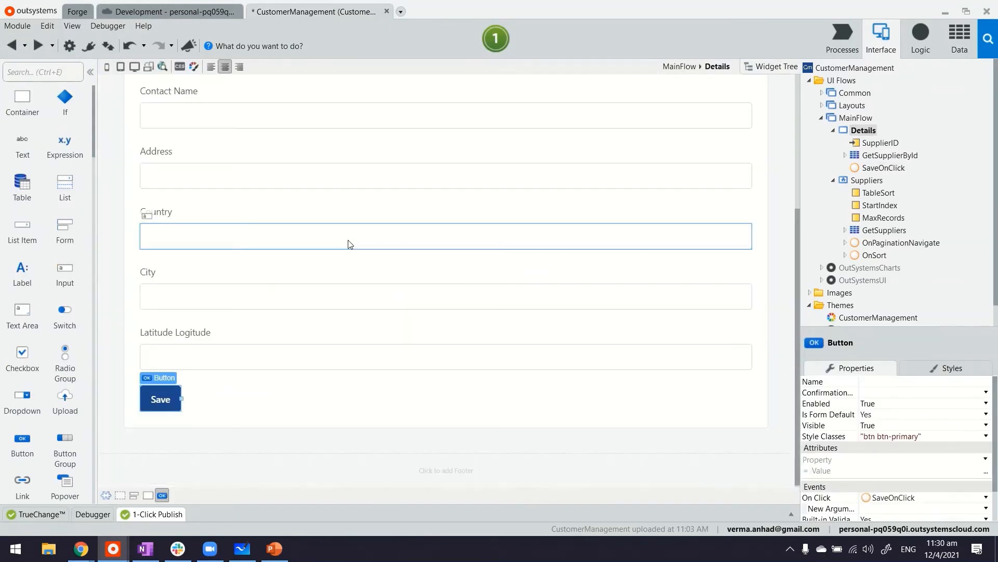
{"action": "scroll", "scroll_direction": "up", "scroll_amount": 3}
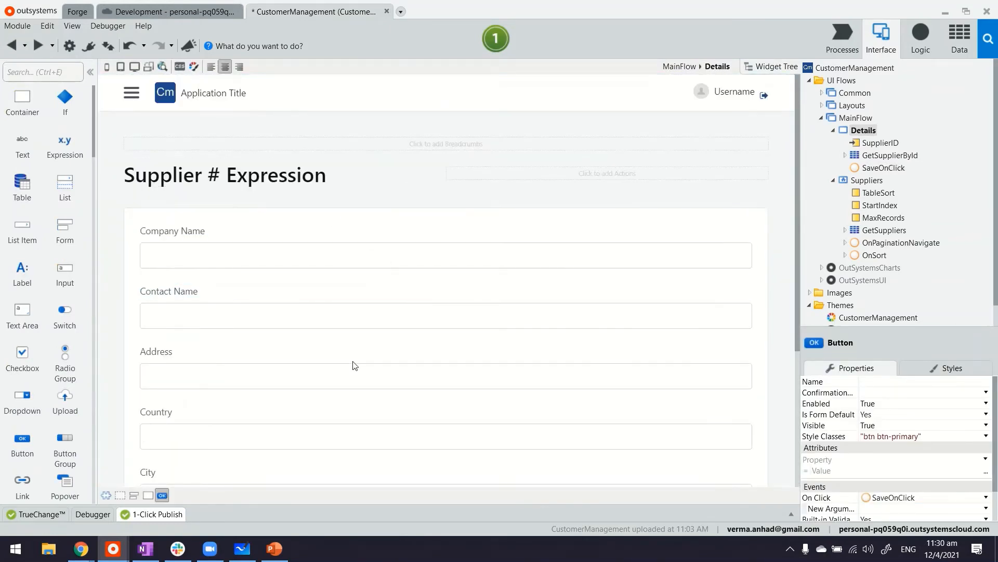
{"action": "left_click", "coordinate": [880, 193]}
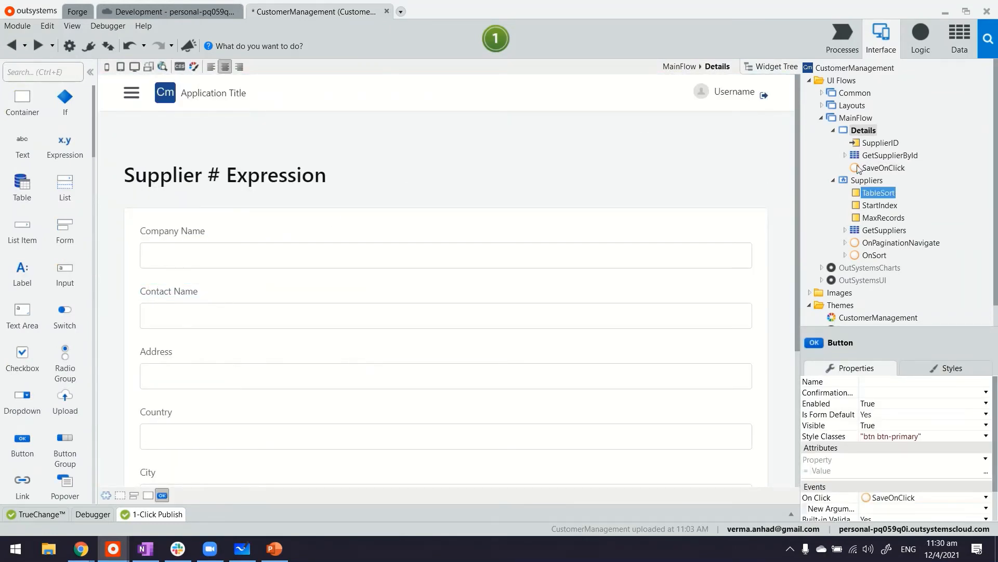
{"action": "left_click", "coordinate": [883, 142]}
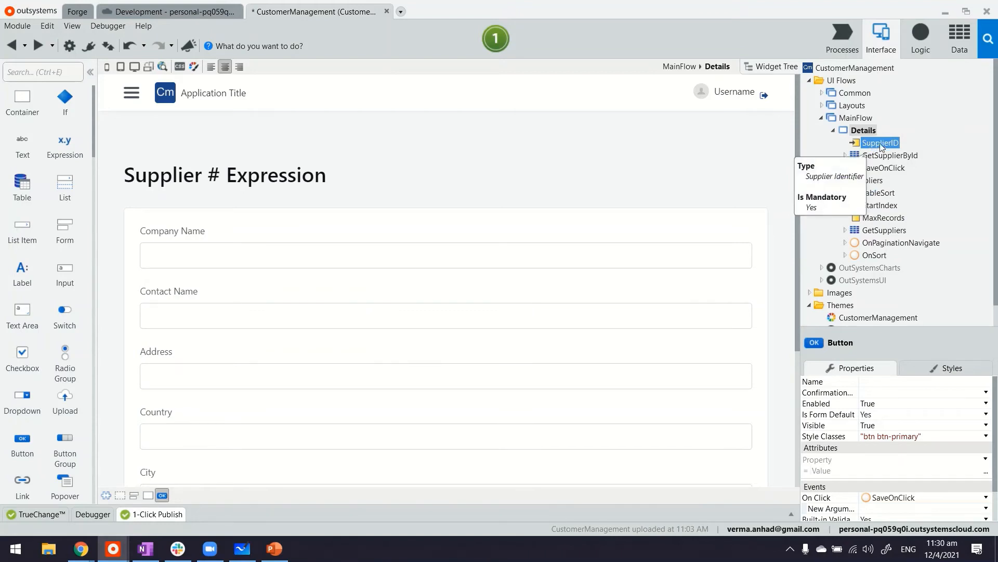
{"action": "left_click", "coordinate": [870, 180]}
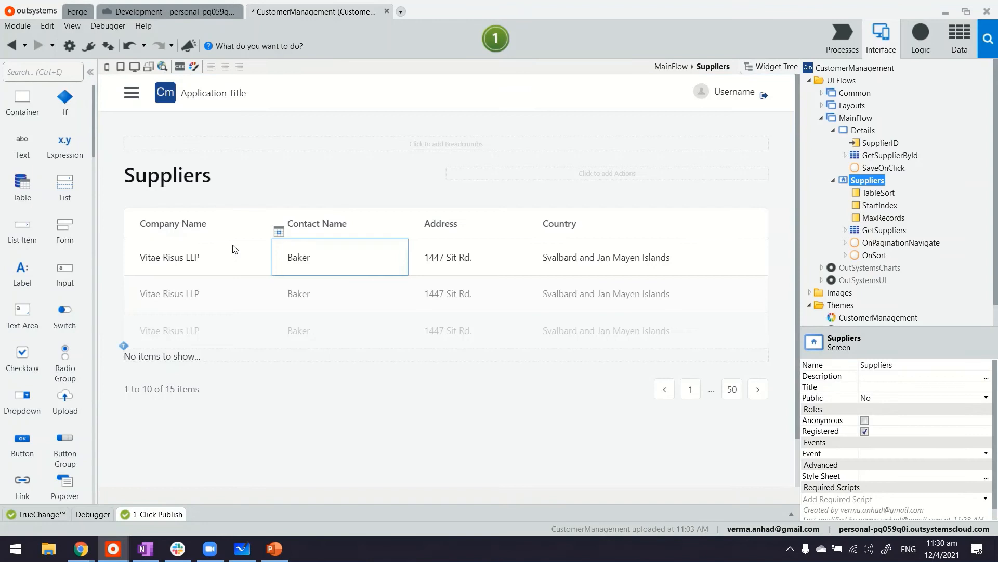
Link Company Name to MainFlow\Details with SupplierID = GetSuppliers.List.Current.Supplier.Id.
{"action": "left_click", "coordinate": [169, 258]}
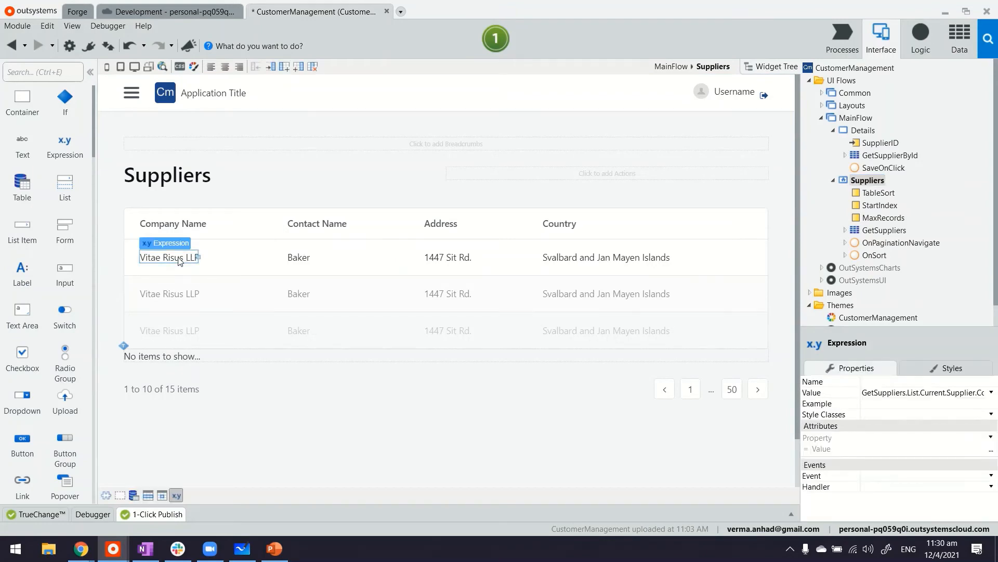
{"action": "right_click", "coordinate": [169, 257]}
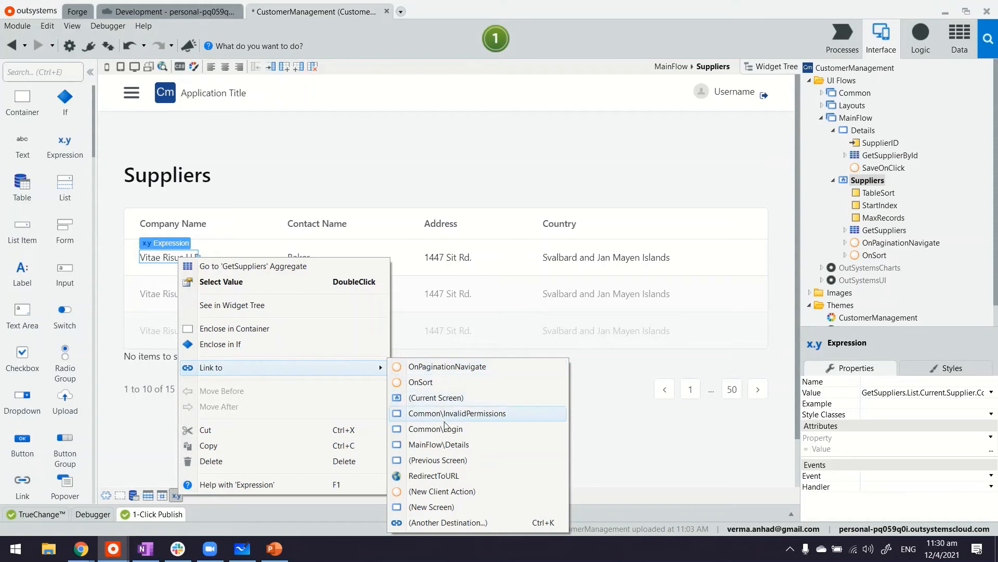
{"action": "mouse_move", "coordinate": [452, 450]}
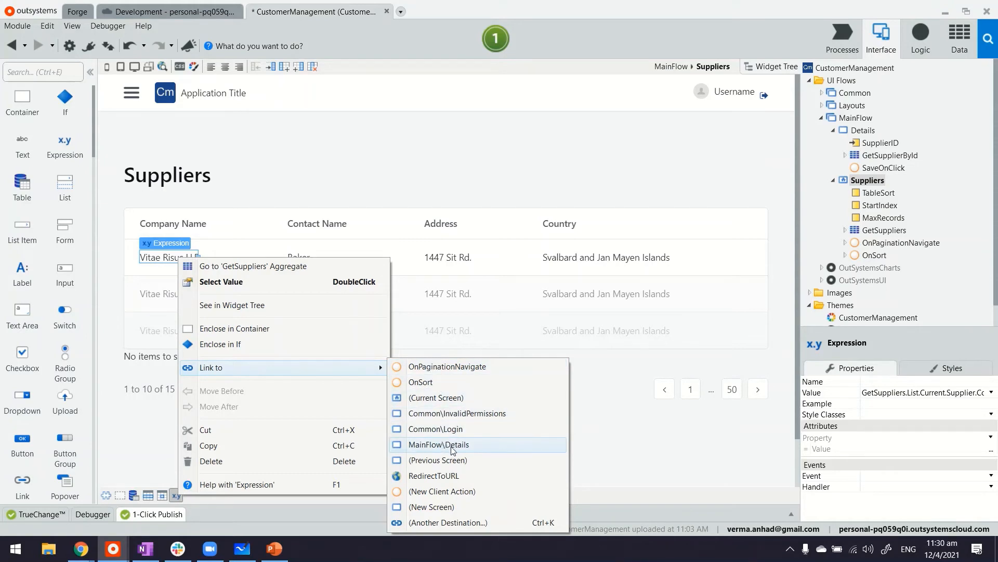
{"action": "left_click", "coordinate": [438, 444]}
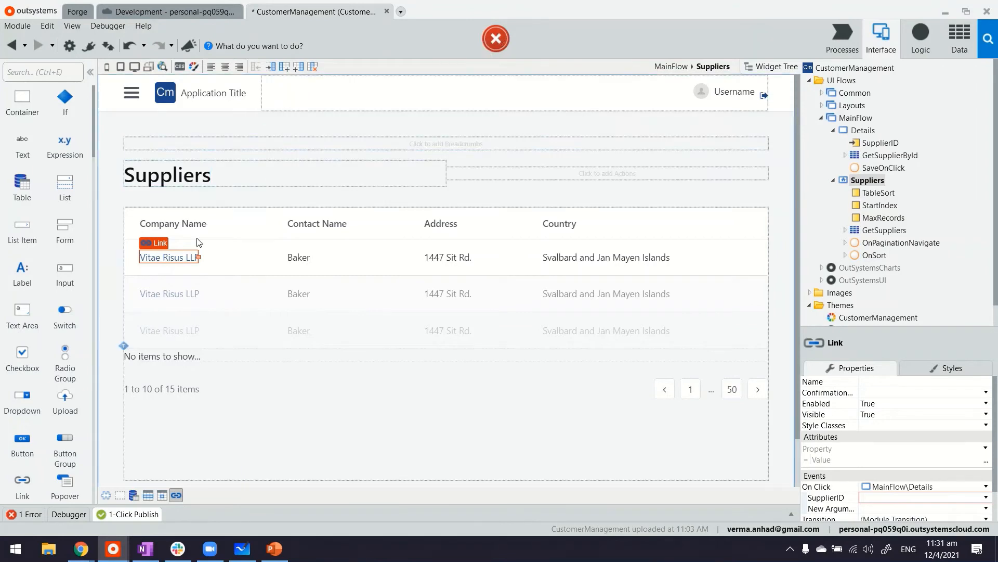
{"action": "left_click", "coordinate": [133, 514]}
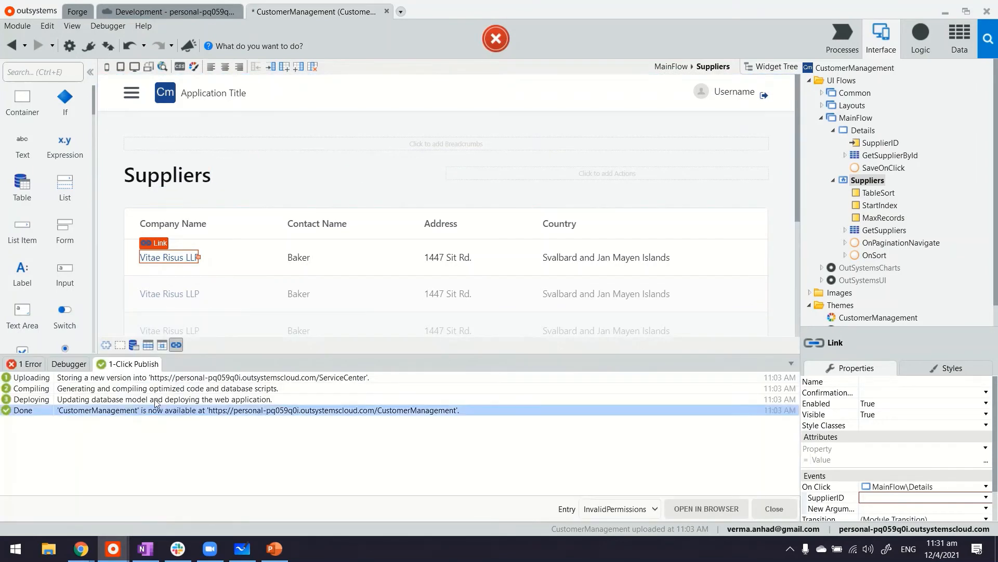
{"action": "left_click", "coordinate": [25, 363]}
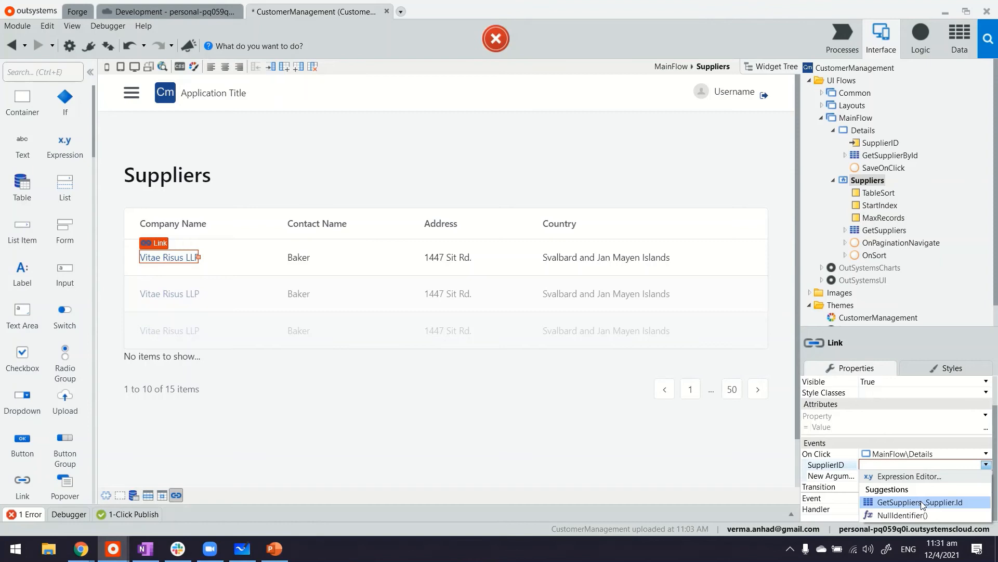
{"action": "left_click", "coordinate": [922, 502]}
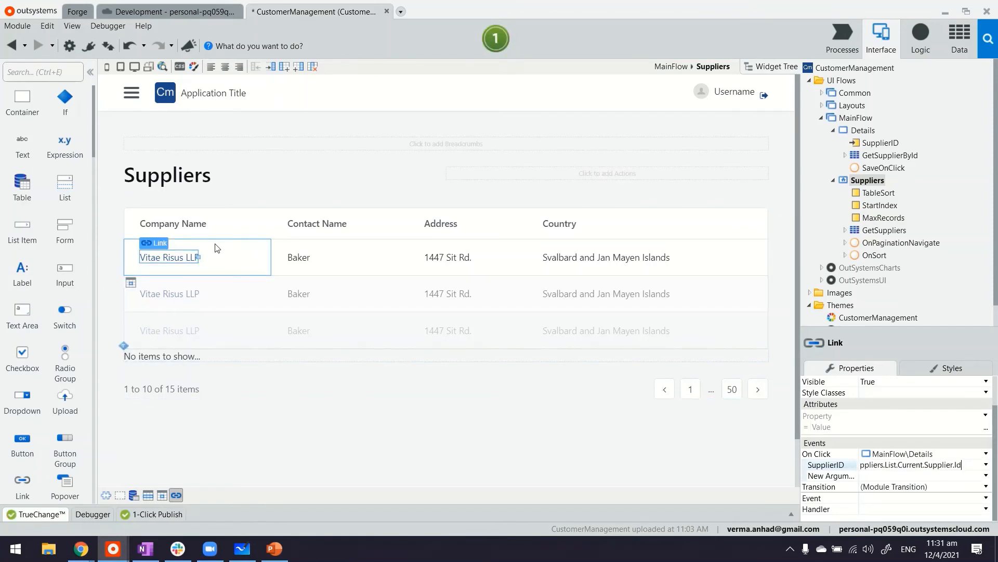
{"action": "left_click", "coordinate": [468, 257]}
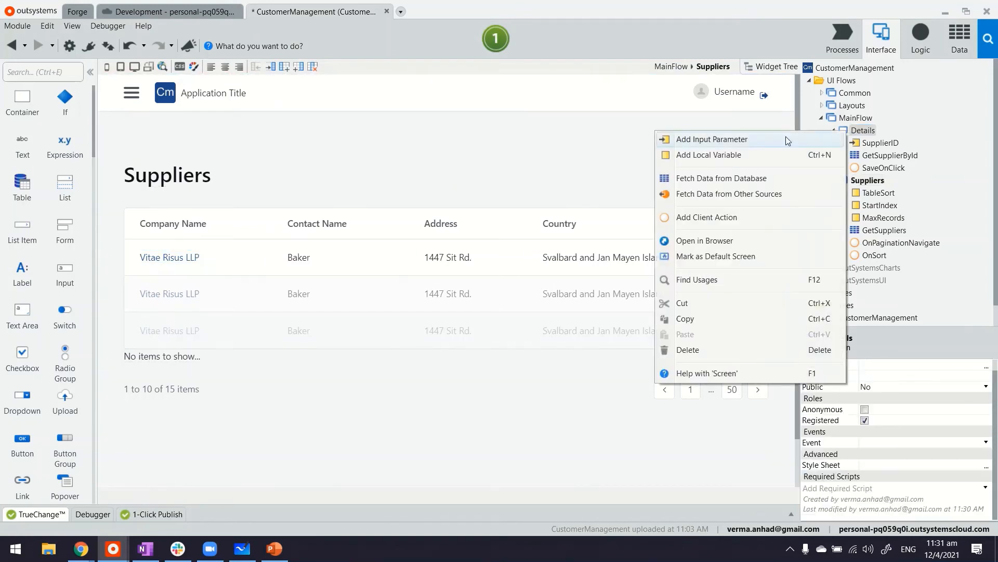
Add a Datetime input to Details, pass CurrDateTime() from the company link, and publish.
{"action": "left_click", "coordinate": [712, 139]}
{"action": "type", "text": "Datetime"}
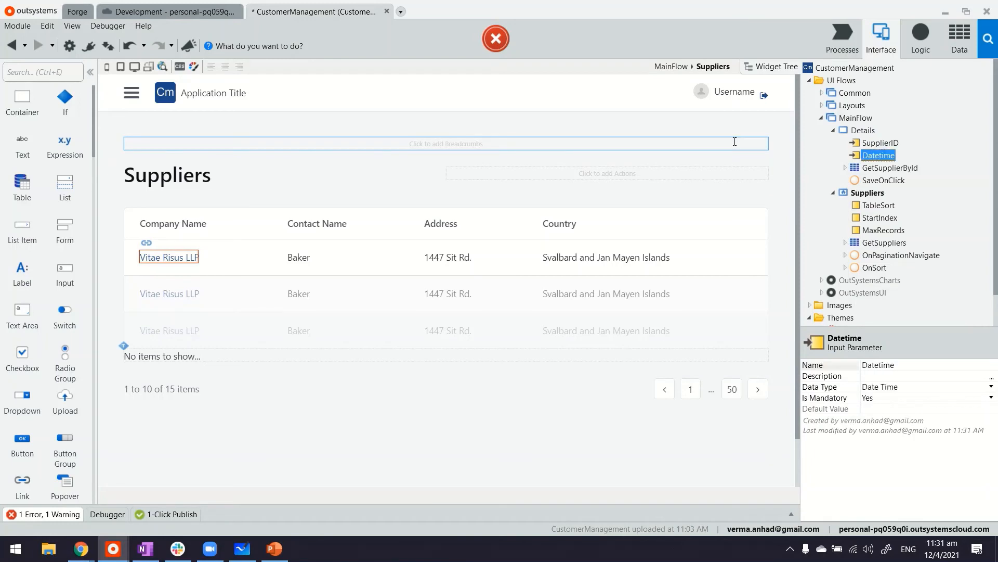
{"action": "left_click", "coordinate": [168, 257]}
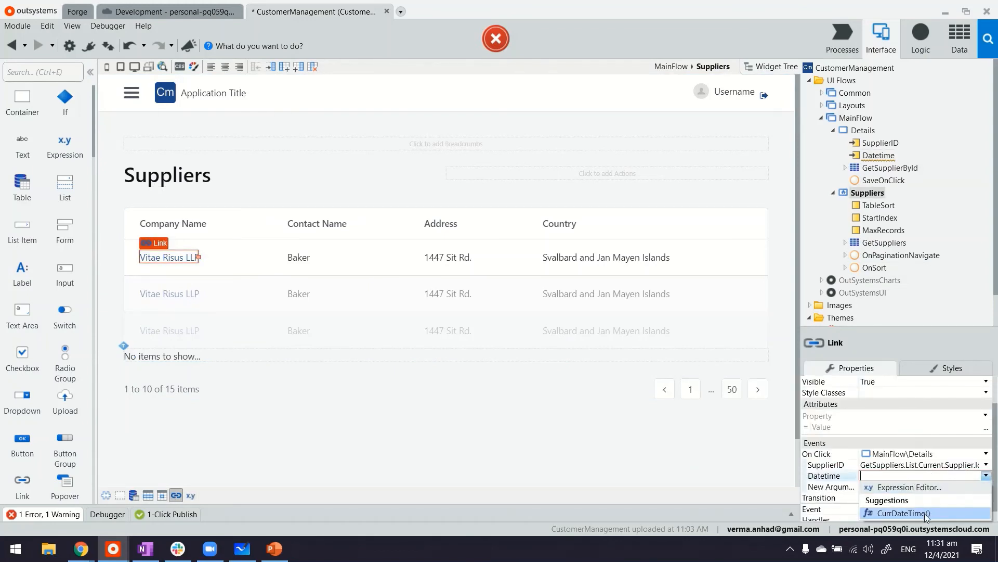
{"action": "left_click", "coordinate": [899, 514]}
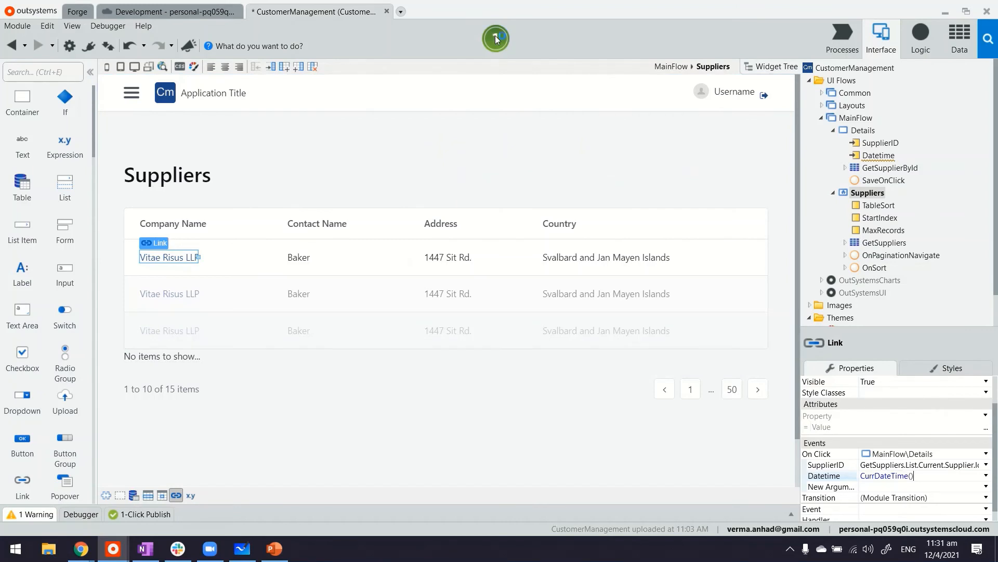
{"action": "left_click", "coordinate": [496, 38]}
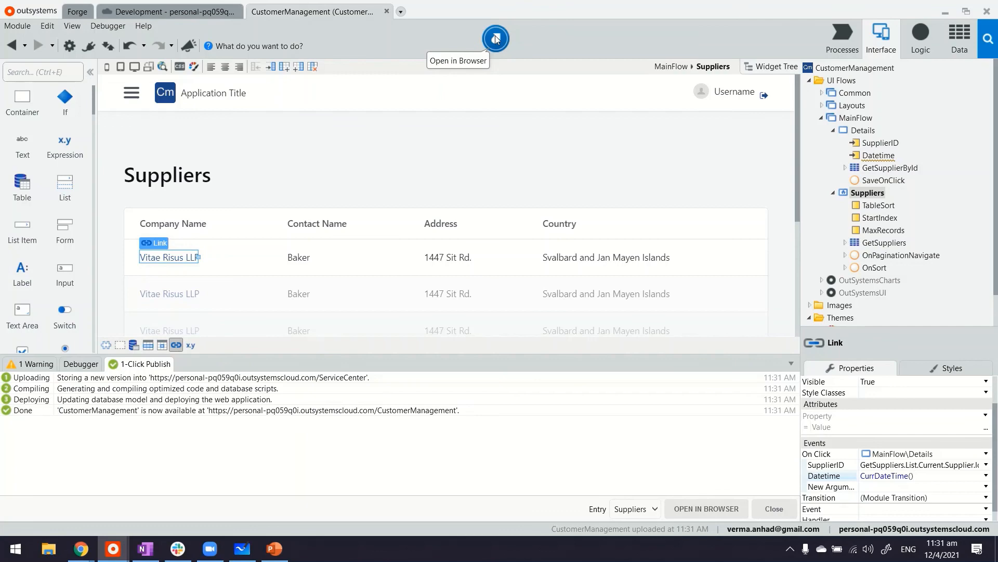
In the browser, open the Details forms for Vitae Risus LLP and Varius Institute from the Suppliers list.
{"action": "left_click", "coordinate": [494, 38]}
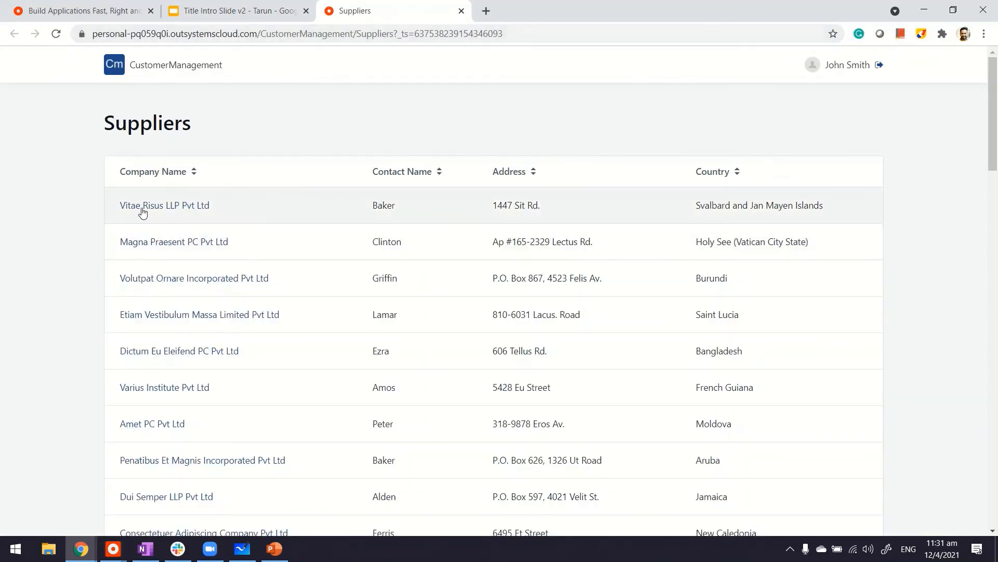
{"action": "mouse_move", "coordinate": [164, 205]}
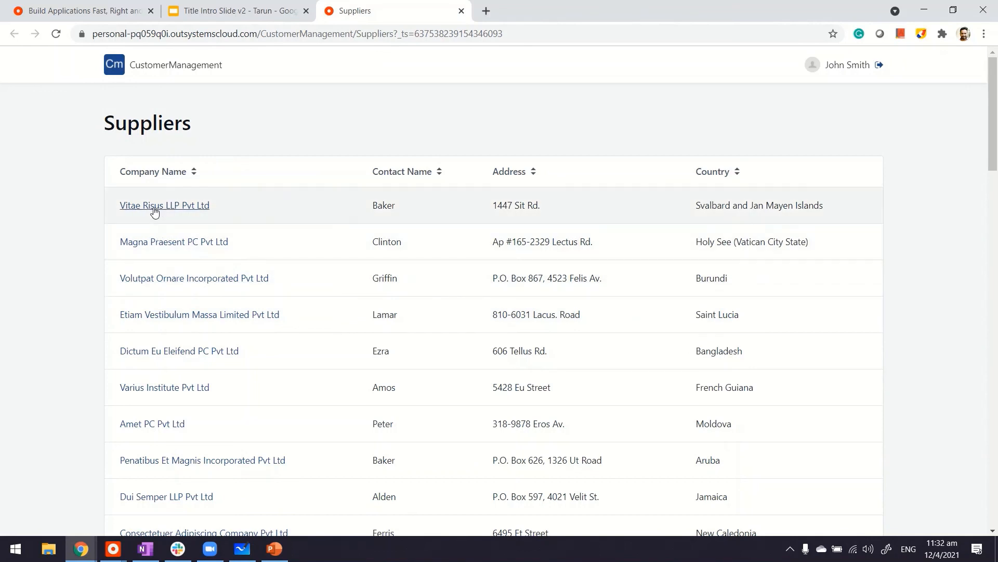
{"action": "mouse_move", "coordinate": [165, 204]}
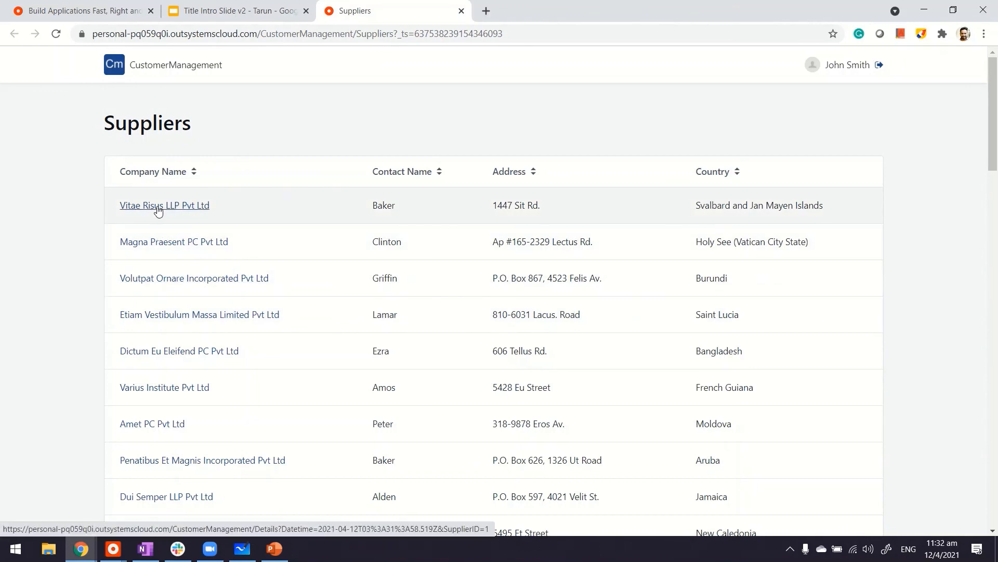
{"action": "left_click", "coordinate": [164, 205]}
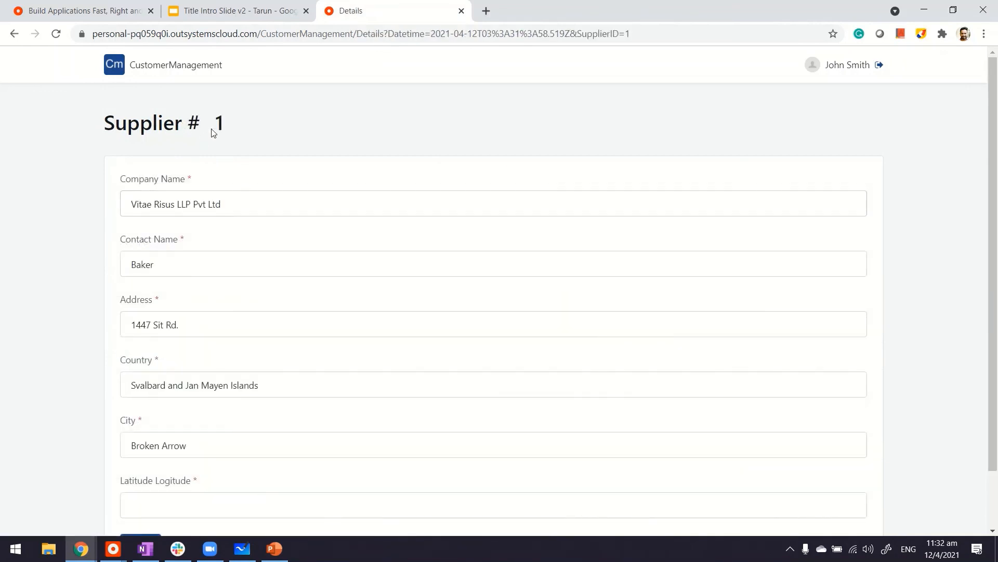
{"action": "mouse_move", "coordinate": [196, 393]}
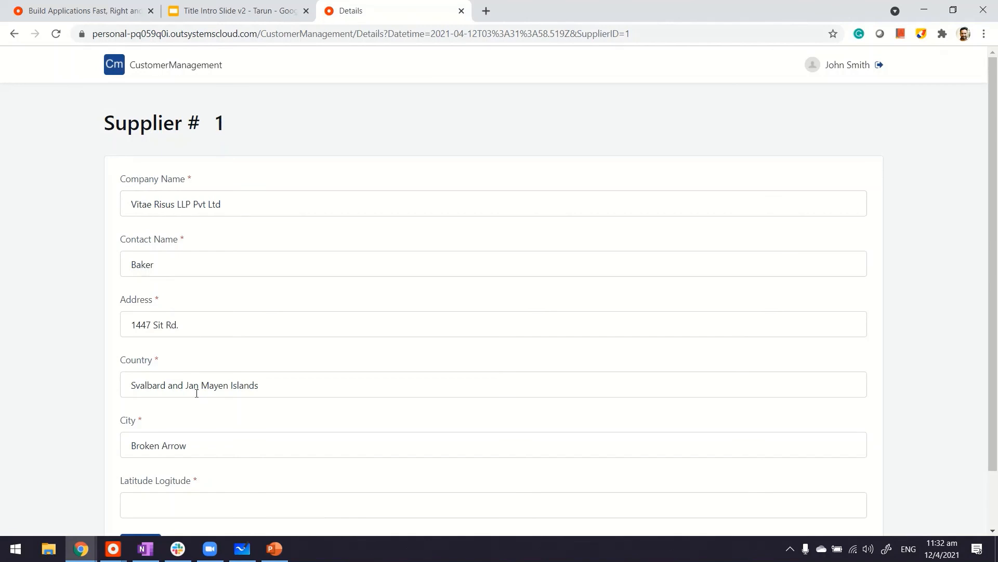
{"action": "left_click", "coordinate": [14, 33]}
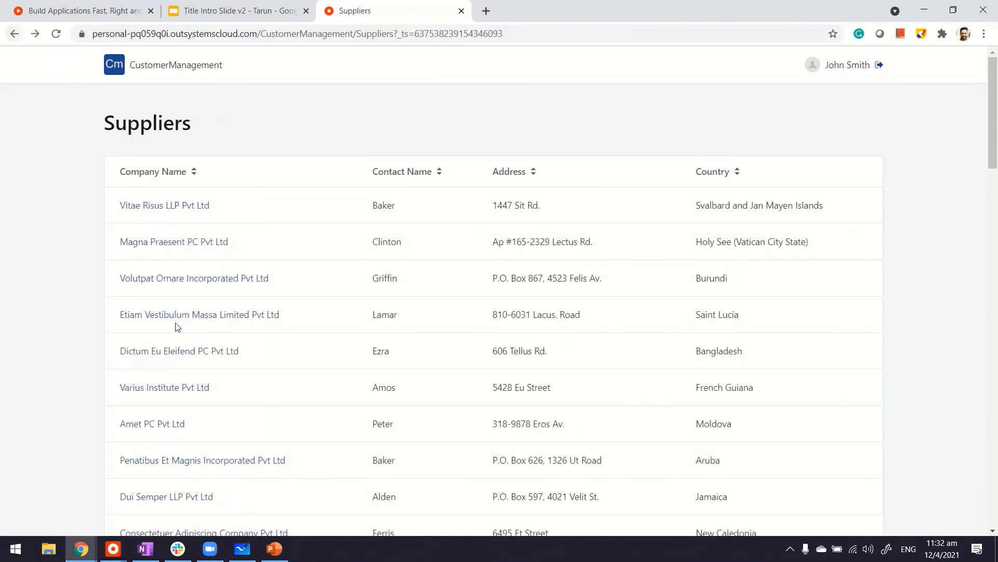
{"action": "left_click", "coordinate": [164, 387]}
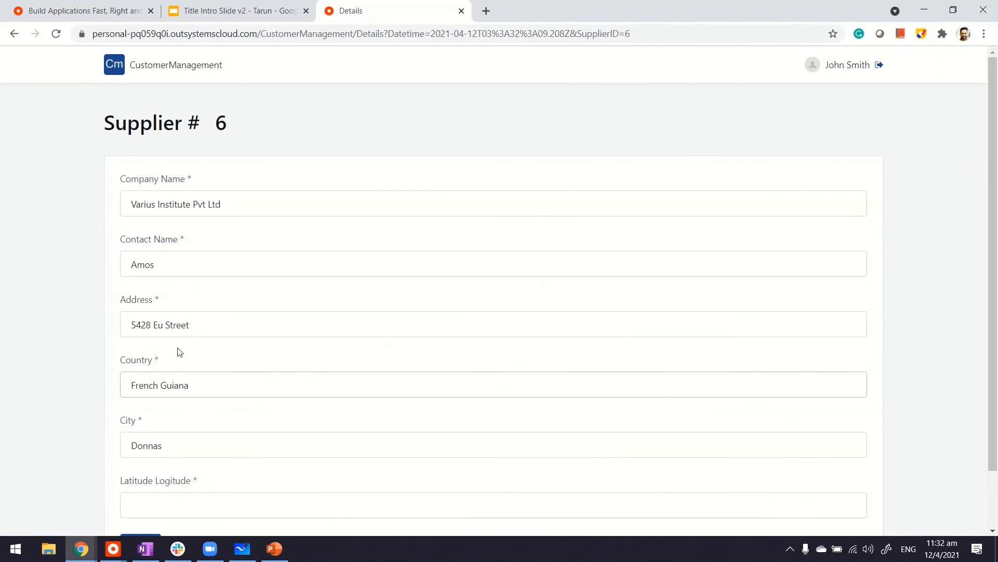
{"action": "mouse_move", "coordinate": [186, 435]}
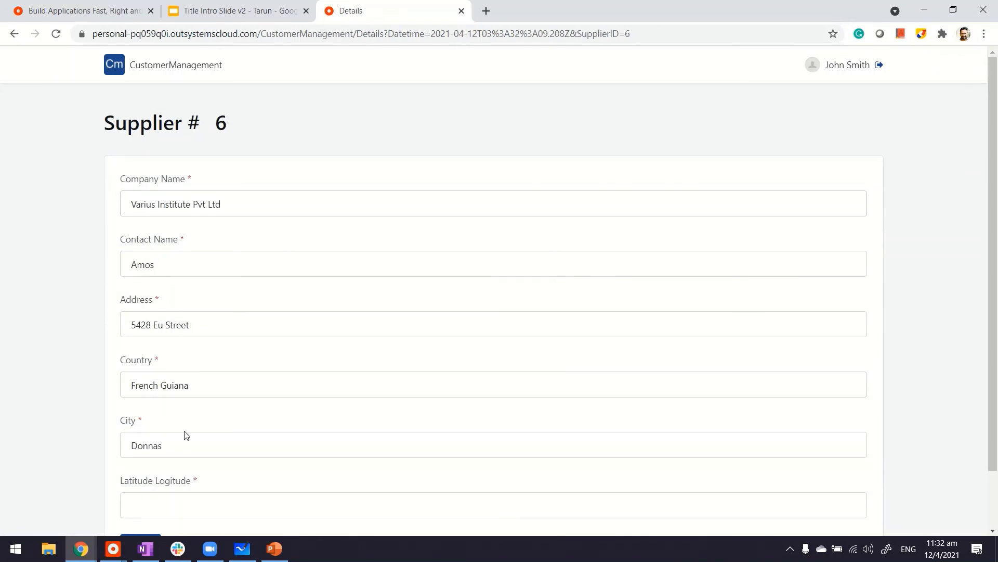